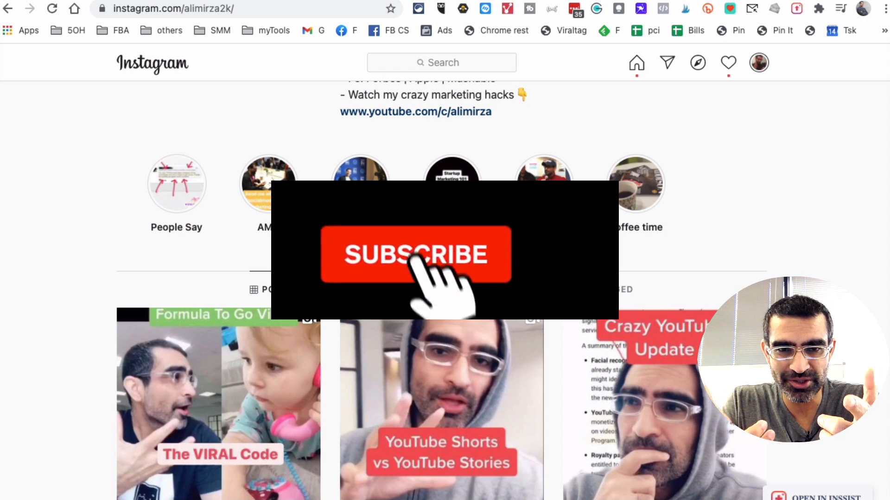
# Draw a red checkmark beside '1 - organic reach > growth' on the whiteboard.
pyautogui.click(417, 255)
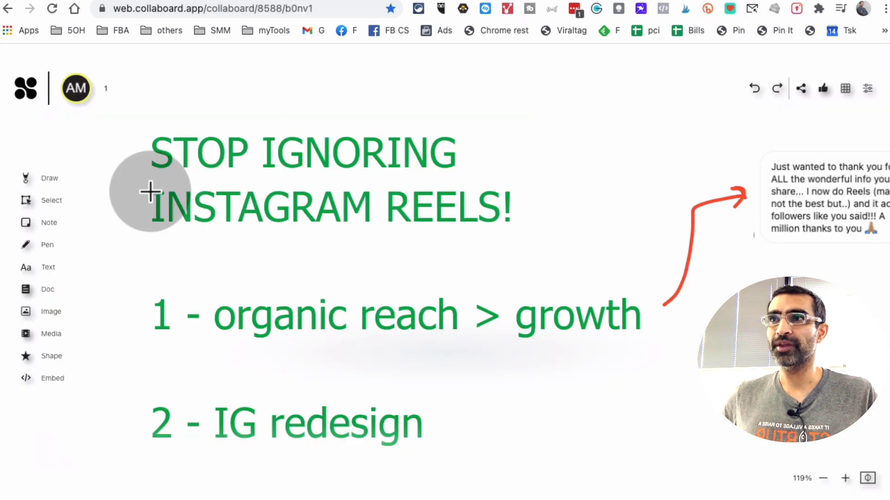
pyautogui.moveTo(101, 306)
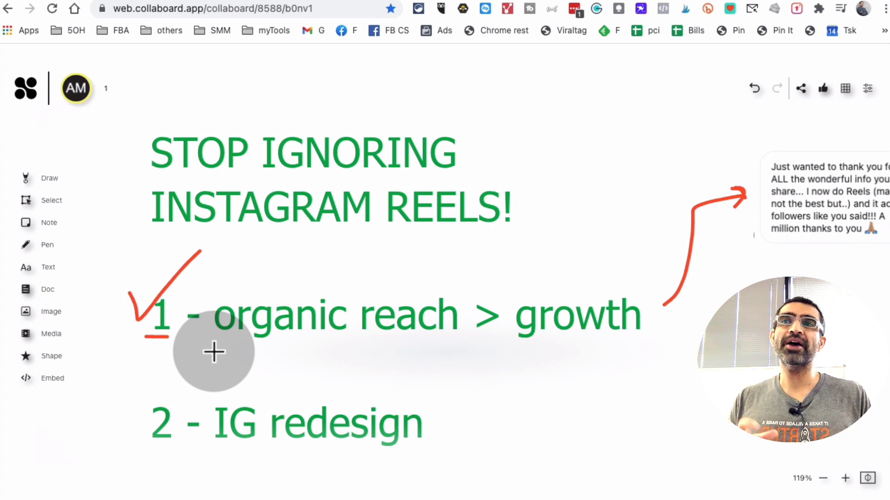
pyautogui.moveTo(238, 352); pyautogui.dragTo(505, 343)
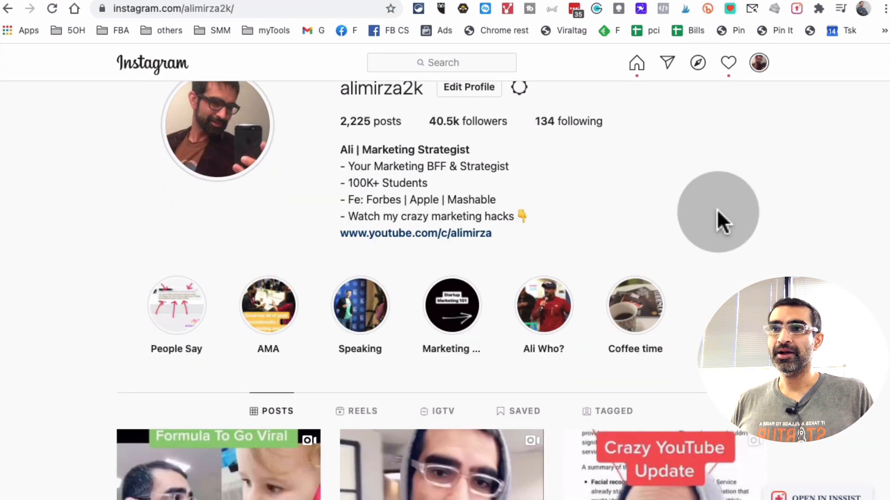
# Scroll the Instagram profile and switch to the Reels grid to see each reel's play count.
pyautogui.scroll(-3)
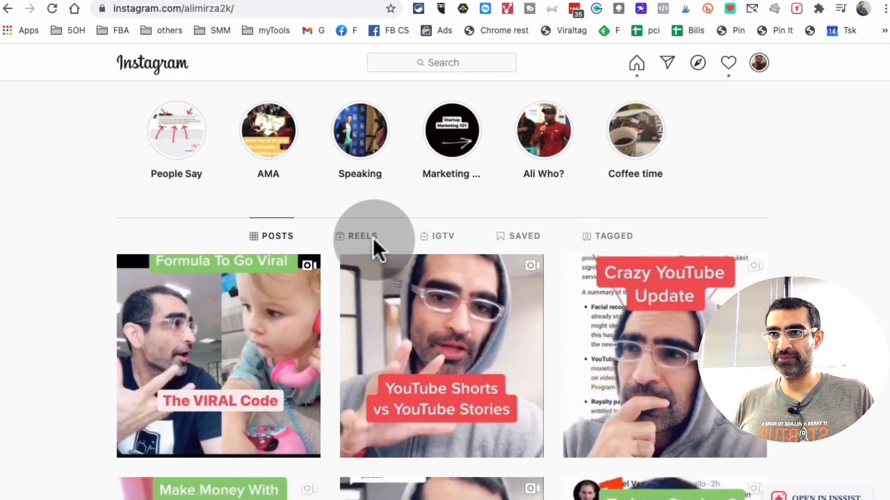
pyautogui.scroll(-3)
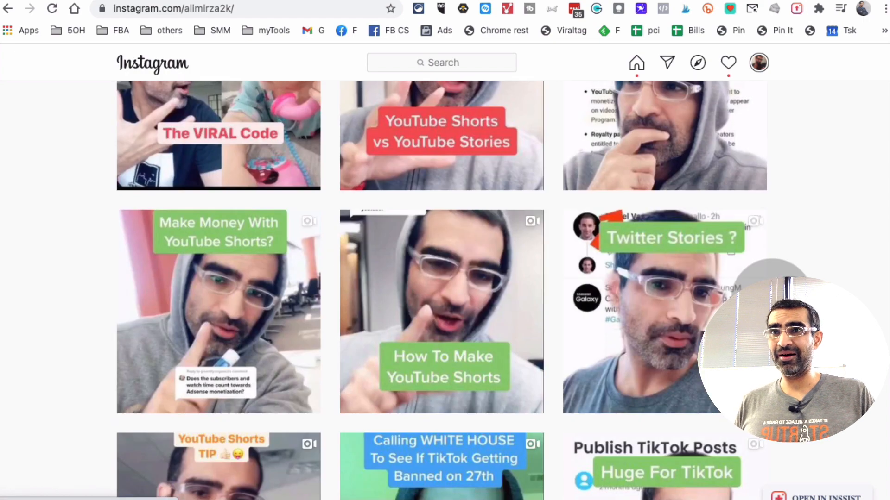
pyautogui.scroll(-3)
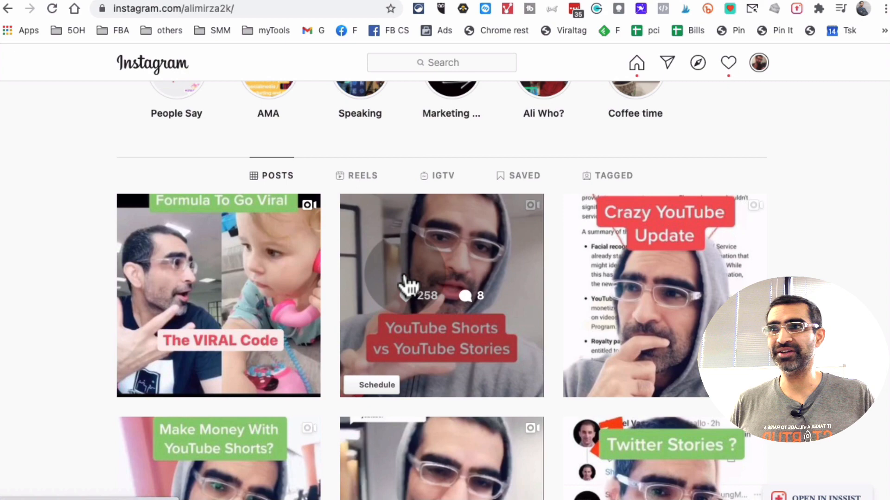
pyautogui.click(356, 175)
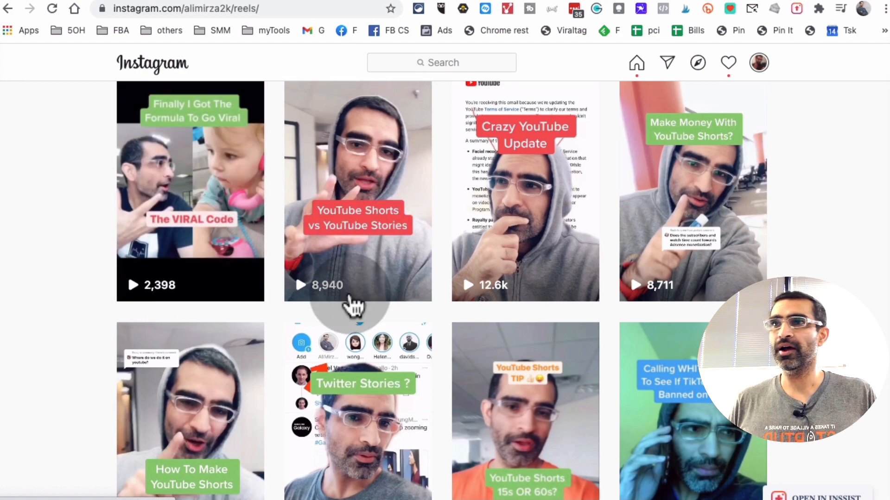
pyautogui.scroll(-3)
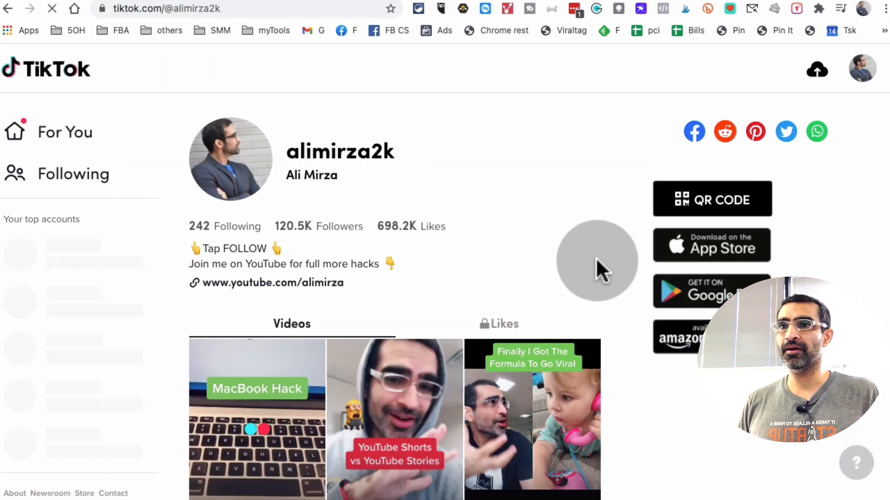
pyautogui.scroll(-3)
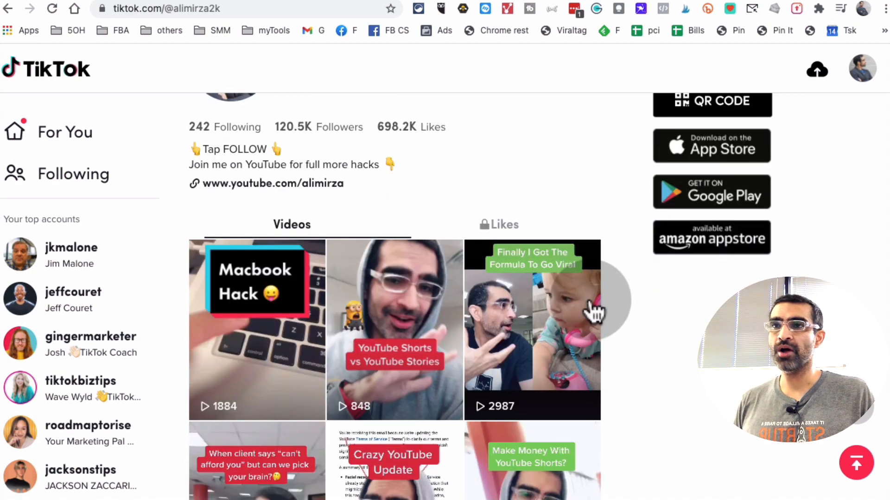
pyautogui.scroll(-3)
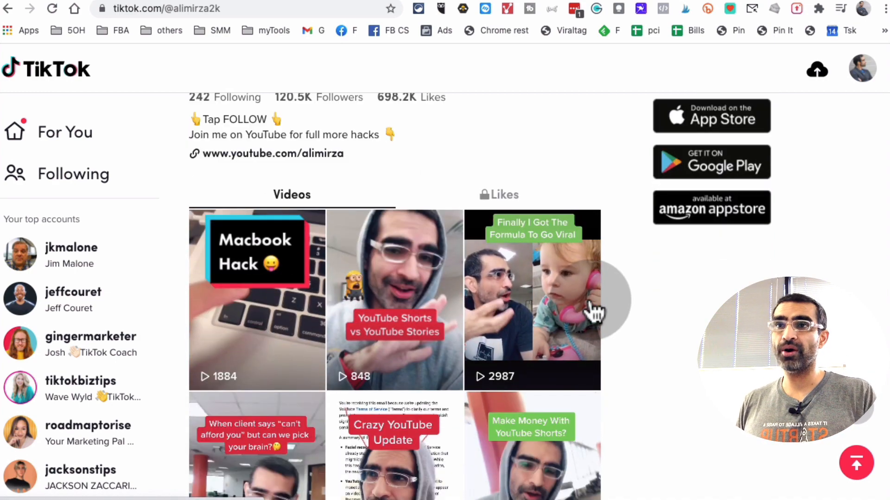
pyautogui.scroll(-3)
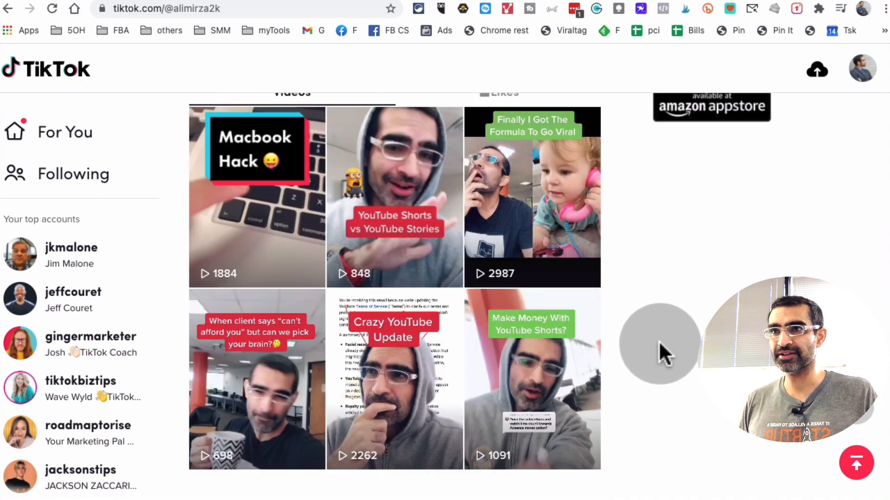
pyautogui.scroll(-3)
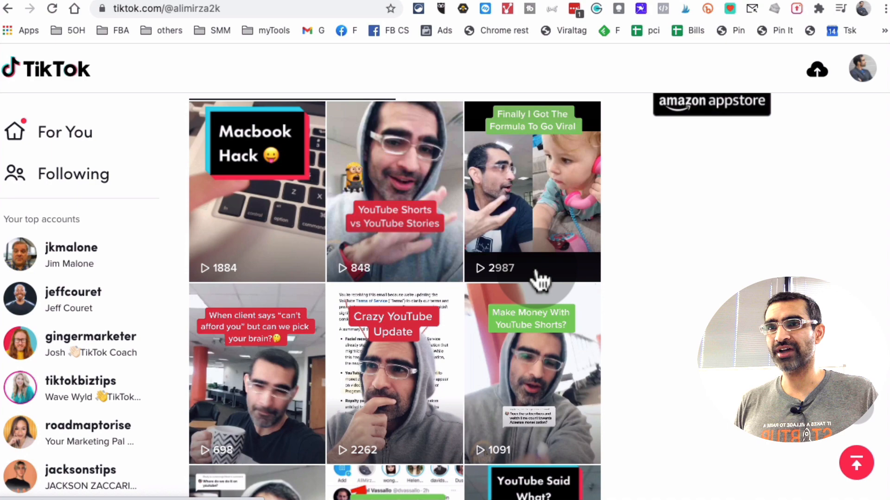
pyautogui.scroll(-3)
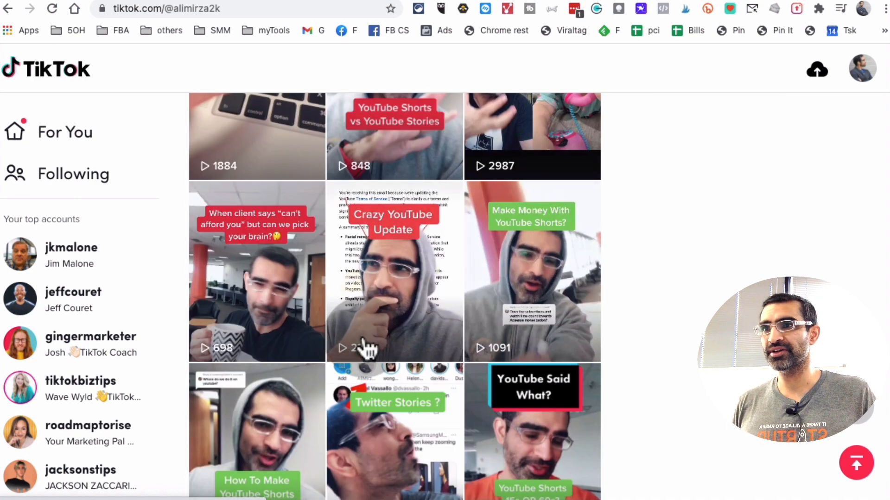
pyautogui.scroll(-3)
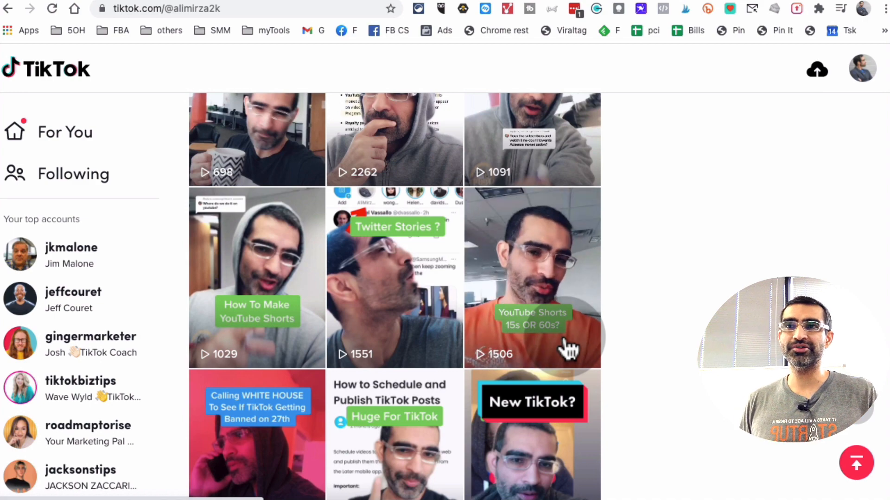
pyautogui.scroll(-3)
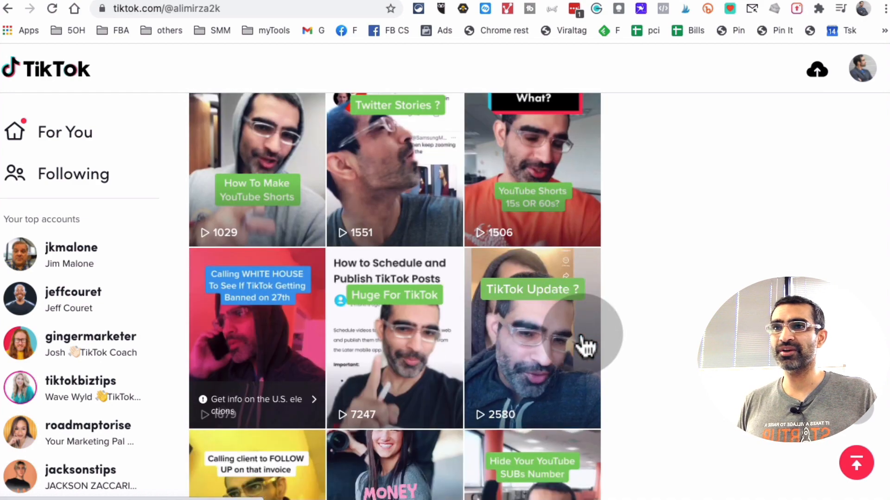
pyautogui.scroll(-3)
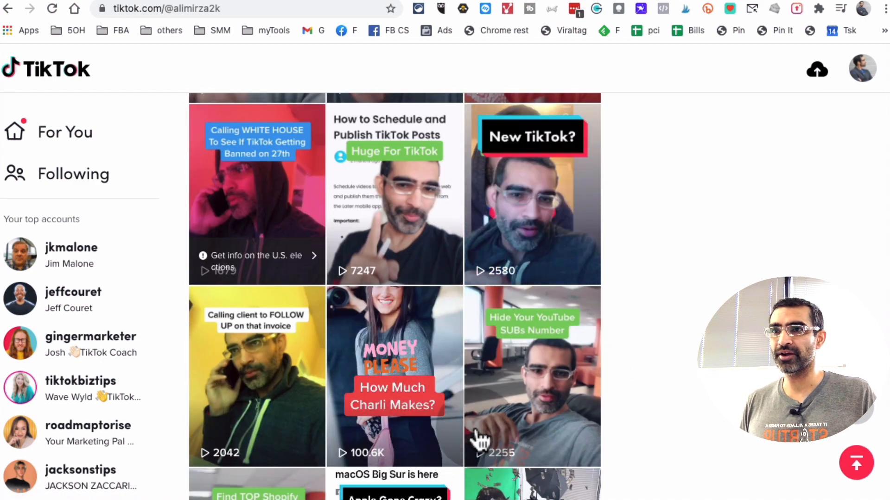
pyautogui.scroll(-3)
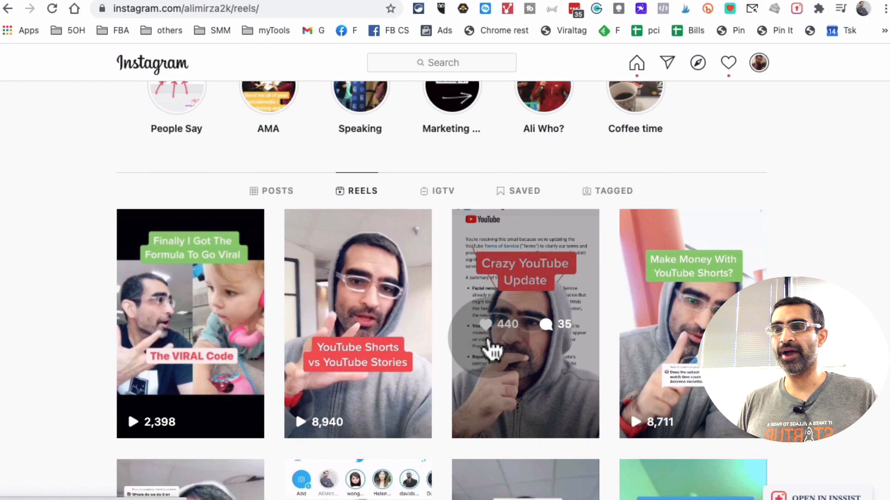
pyautogui.scroll(-3)
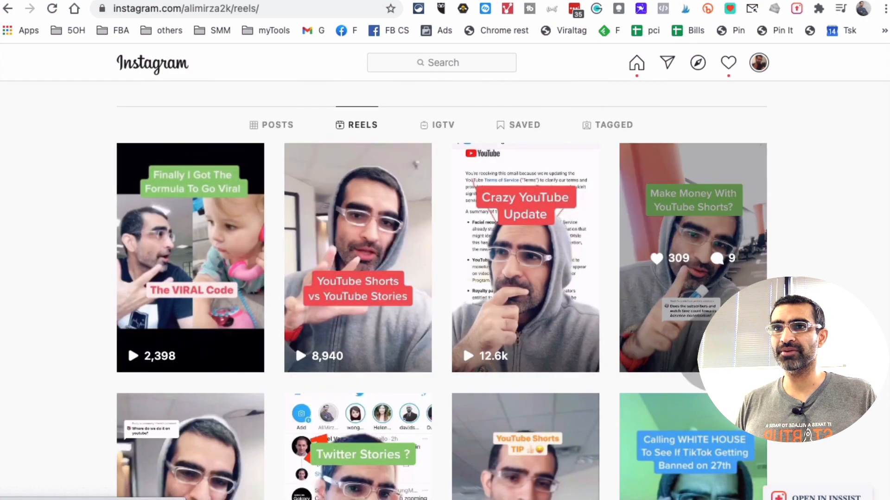
pyautogui.scroll(-3)
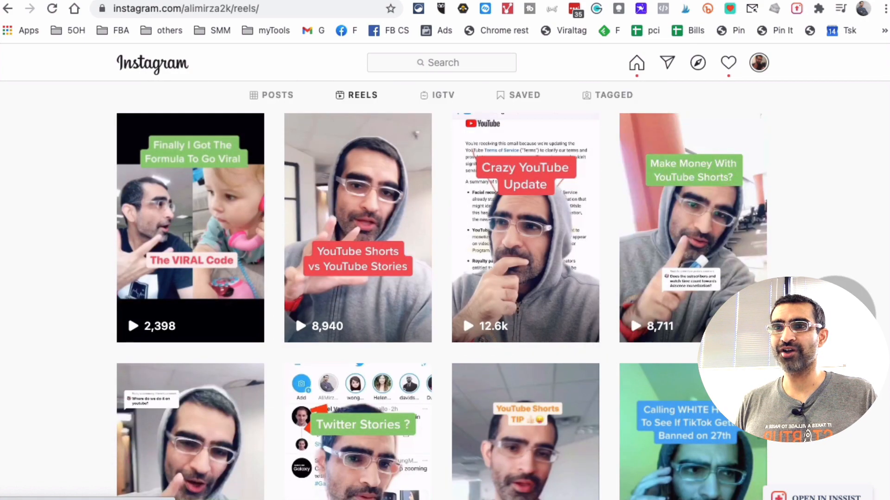
pyautogui.scroll(-3)
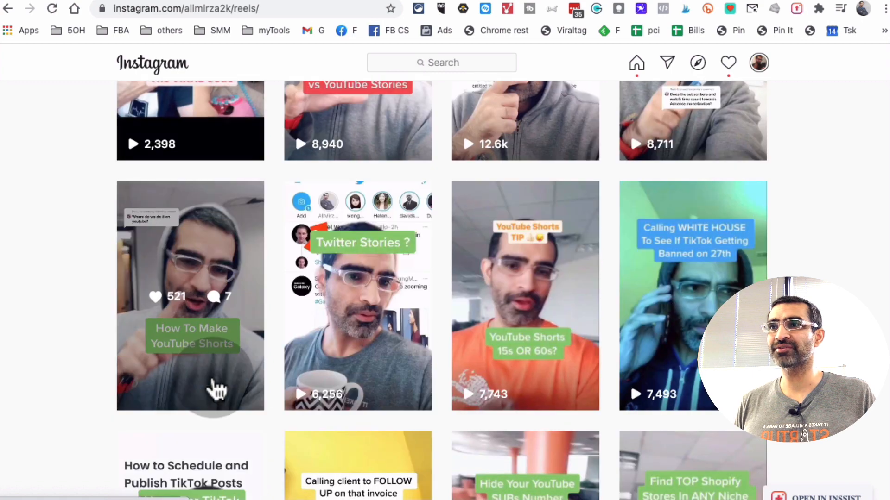
pyautogui.scroll(-3)
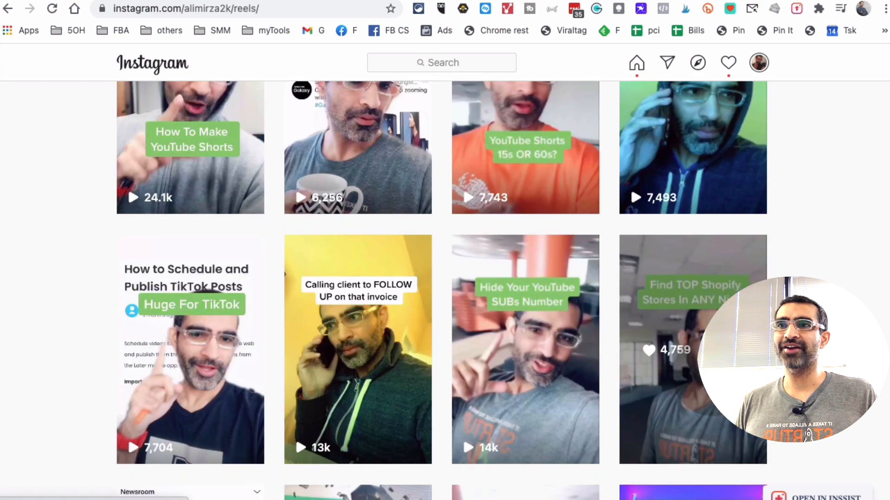
pyautogui.scroll(-3)
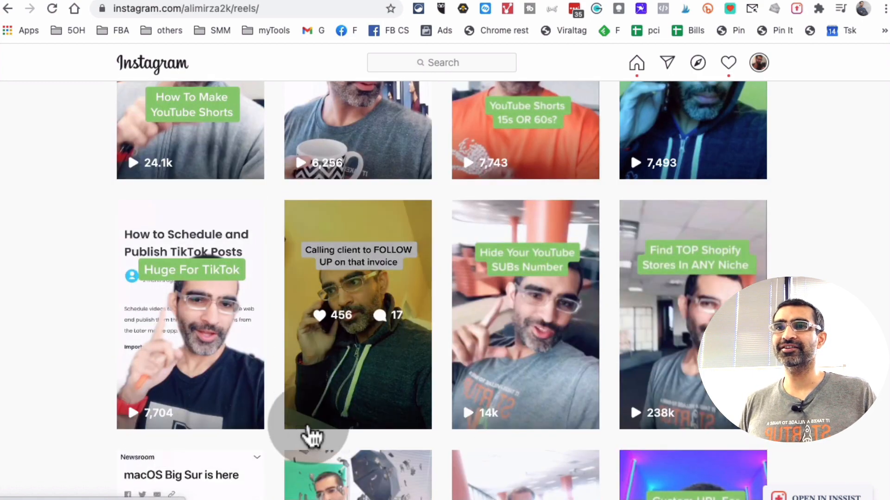
pyautogui.scroll(-3)
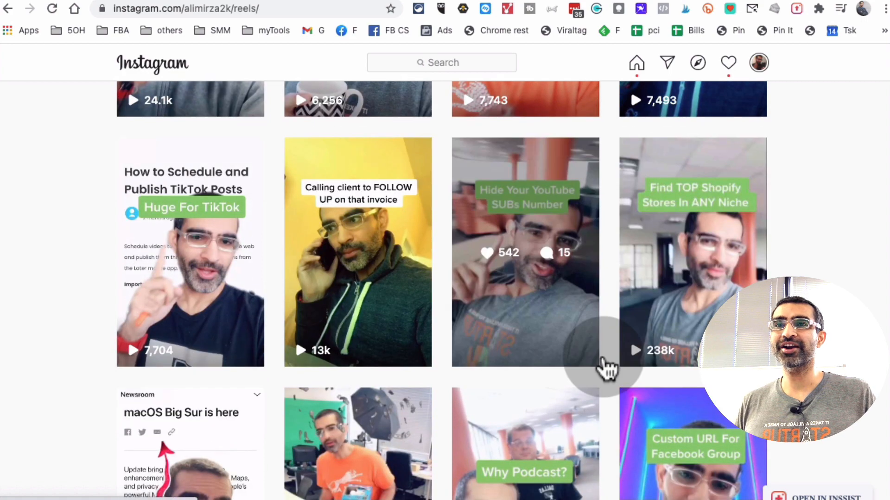
pyautogui.scroll(-3)
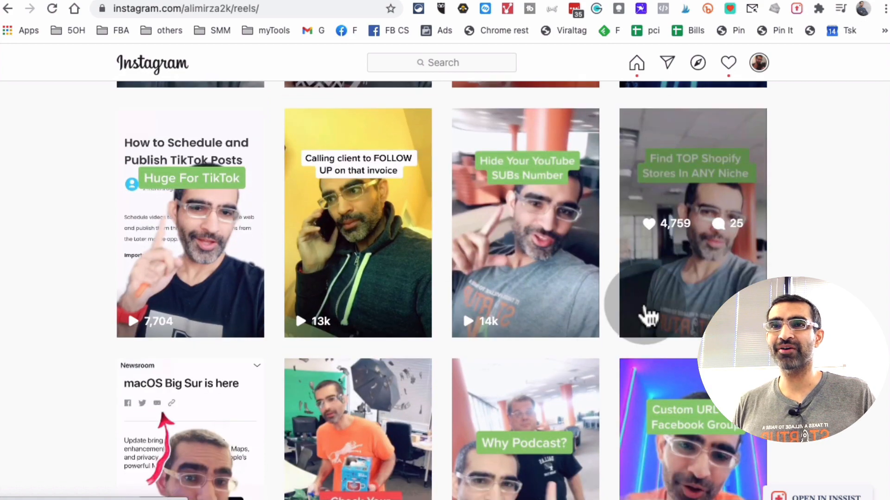
pyautogui.scroll(-3)
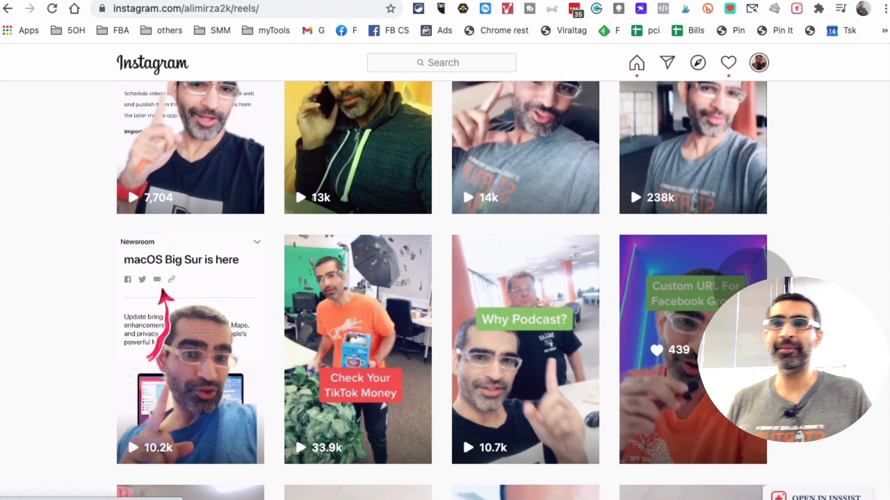
pyautogui.moveTo(802, 213)
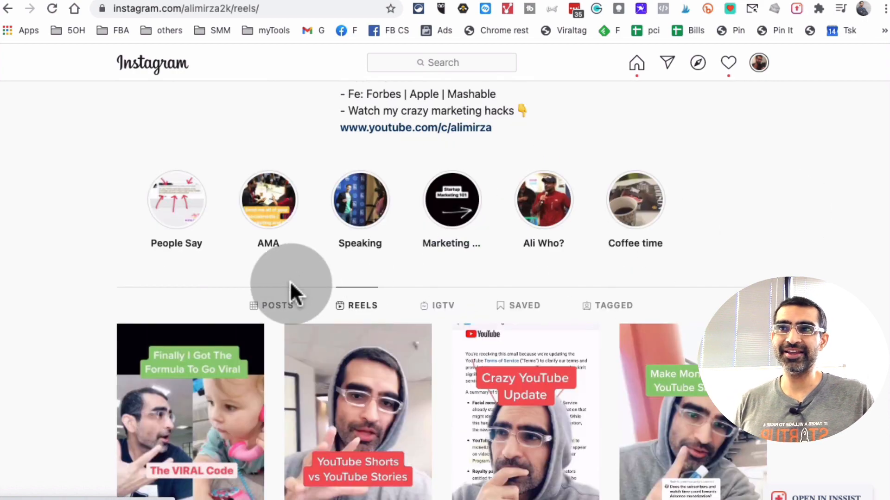
pyautogui.click(277, 305)
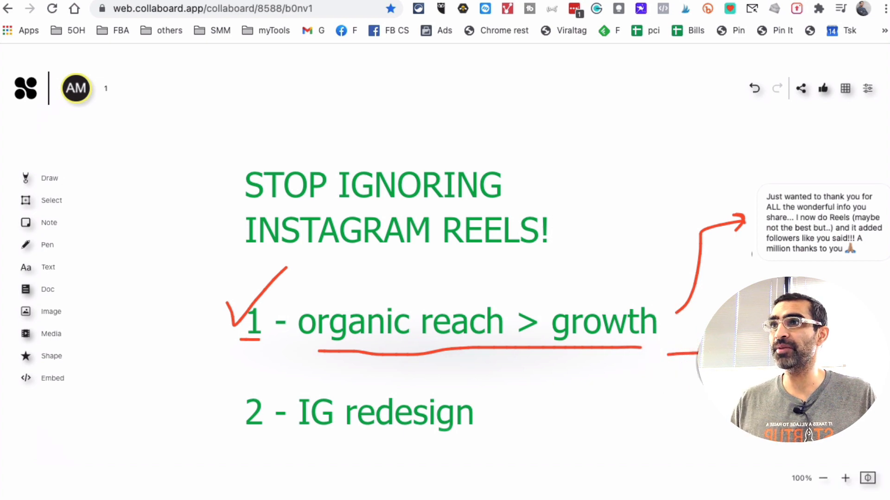
# Undo the stray stroke and zoom in three levels on the thank-you comment.
pyautogui.click(753, 88)
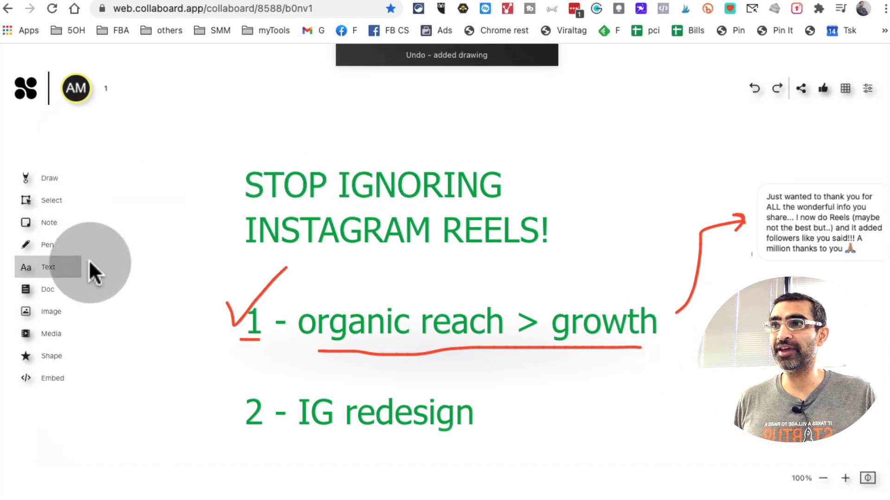
pyautogui.click(844, 478)
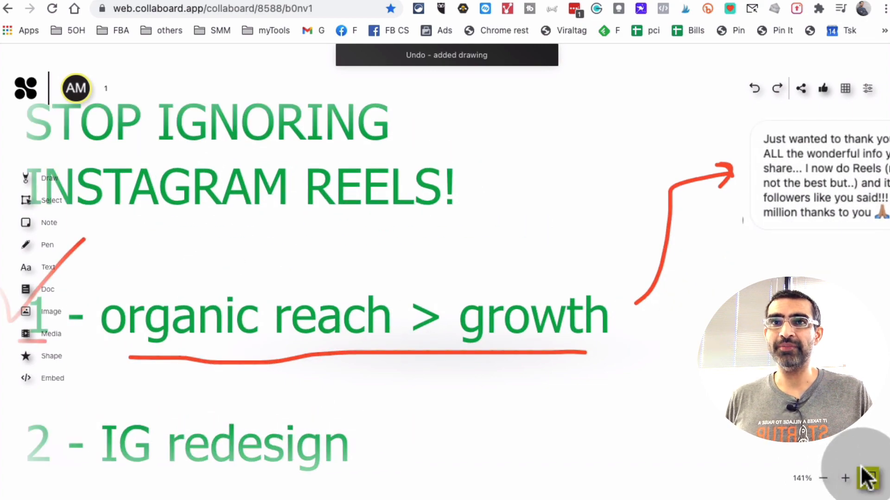
pyautogui.click(844, 478)
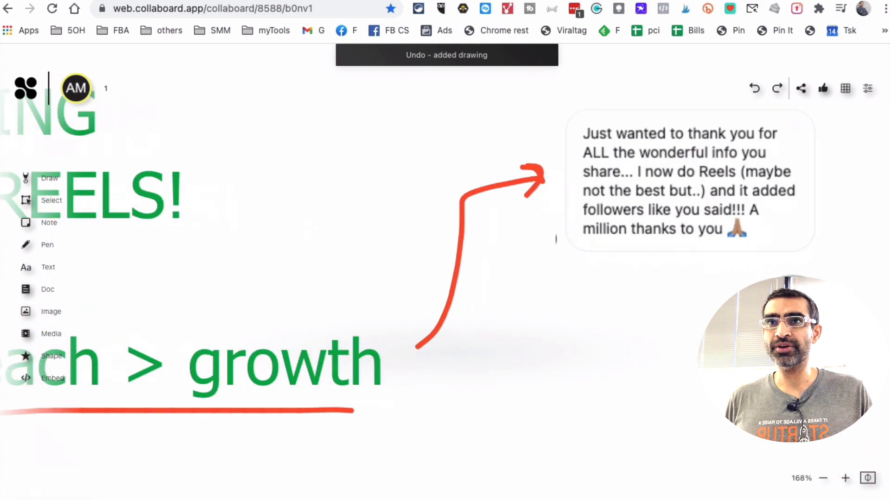
pyautogui.click(845, 479)
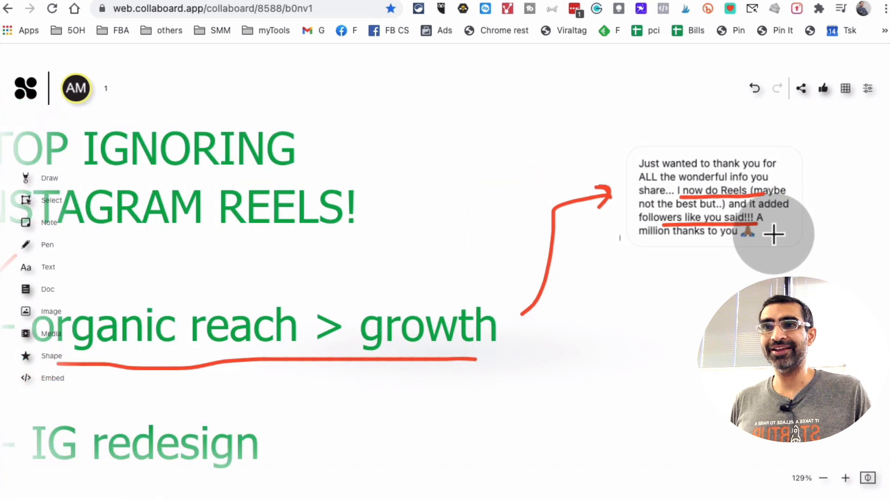
# Reset the board zoom to 100% to bring the whole whiteboard into view.
pyautogui.click(823, 478)
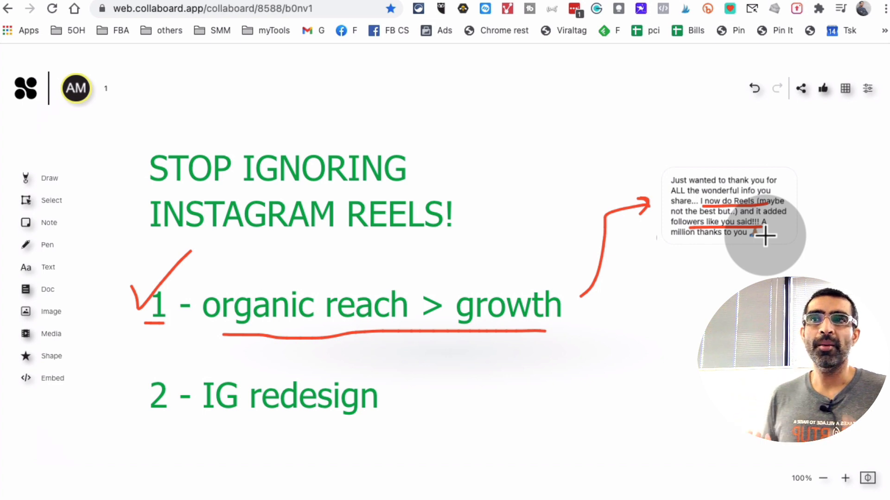
pyautogui.moveTo(281, 298)
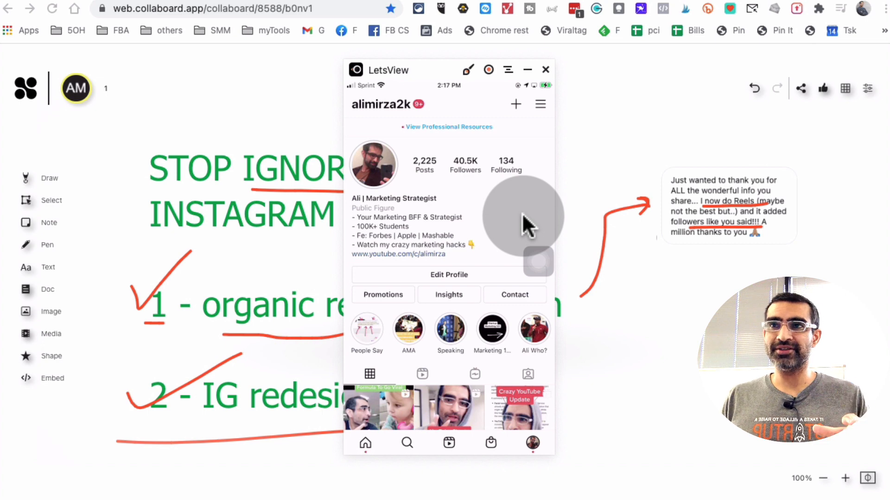
# Scroll the mirrored phone's Instagram profile, then close the LetsView mirror window.
pyautogui.scroll(-3)
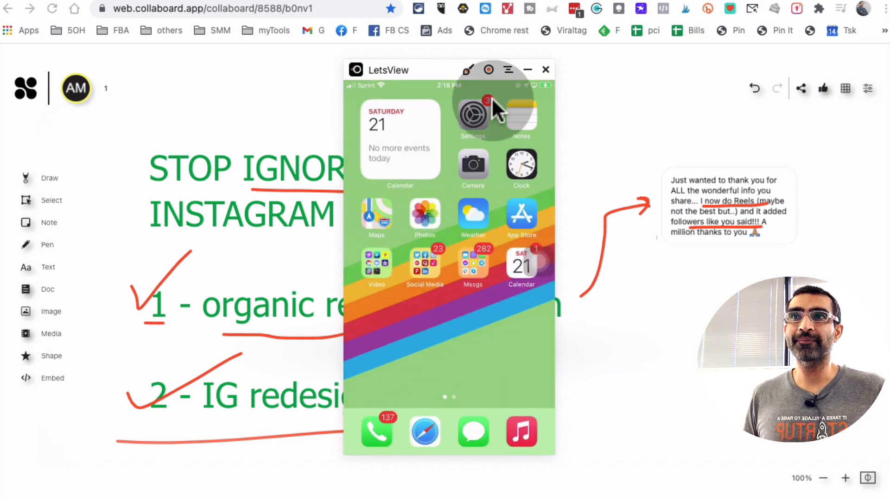
pyautogui.click(545, 69)
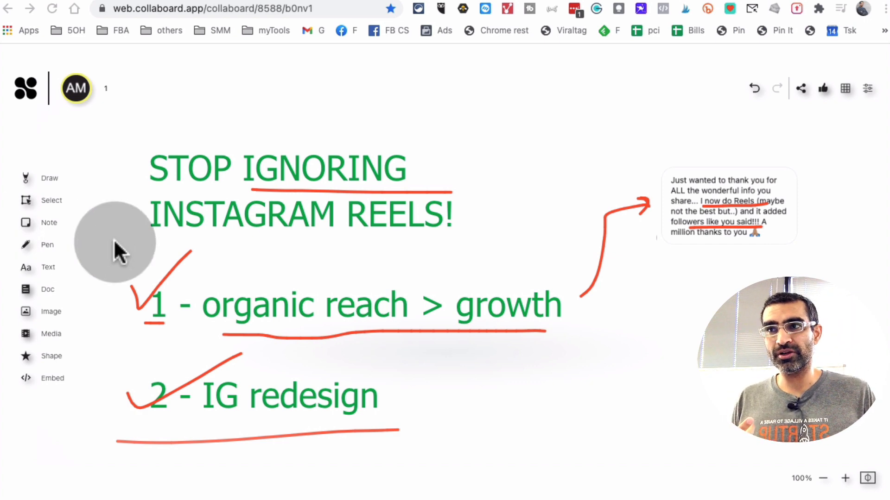
pyautogui.moveTo(270, 284)
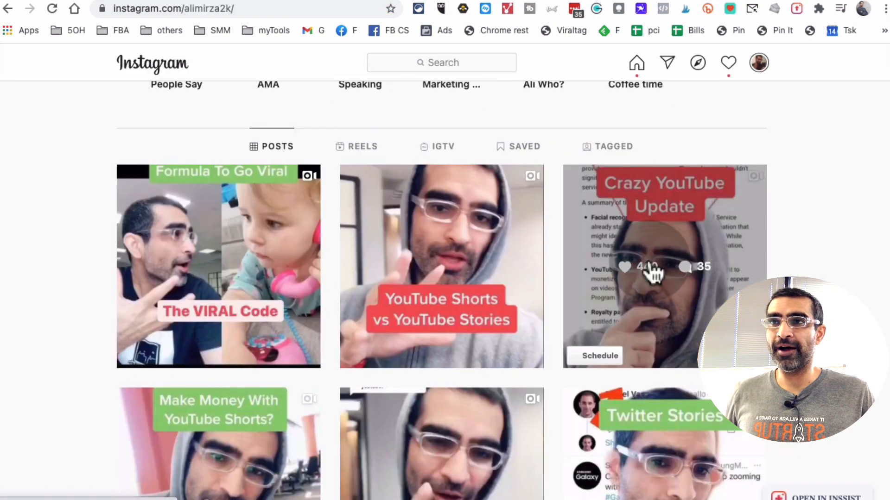
# Open and close a post's hashtags, then toggle the profile grid between Reels and Posts.
pyautogui.click(218, 267)
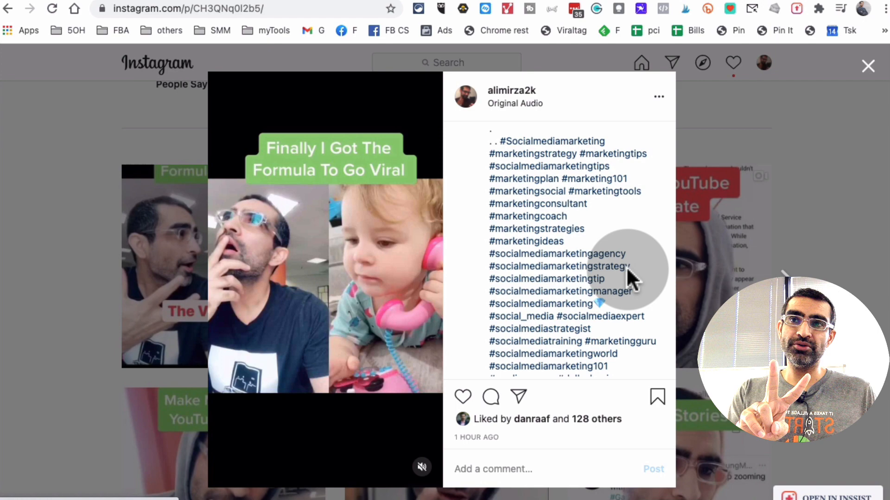
pyautogui.click(868, 67)
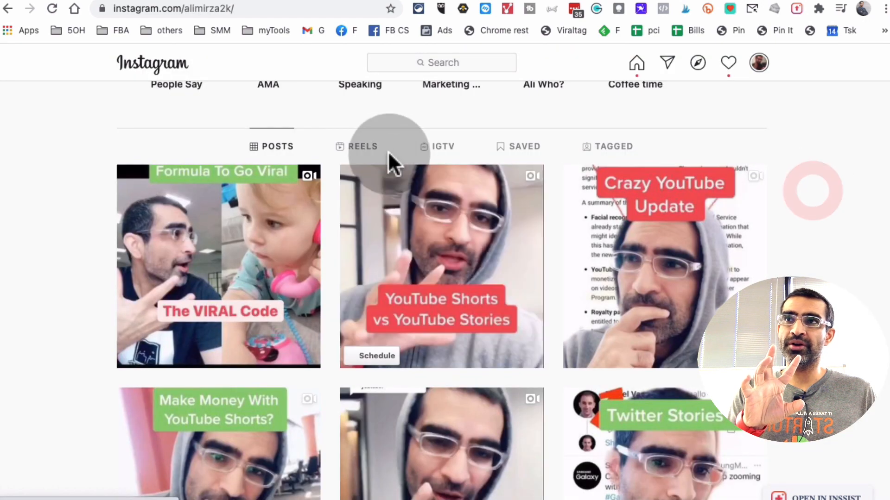
pyautogui.click(361, 146)
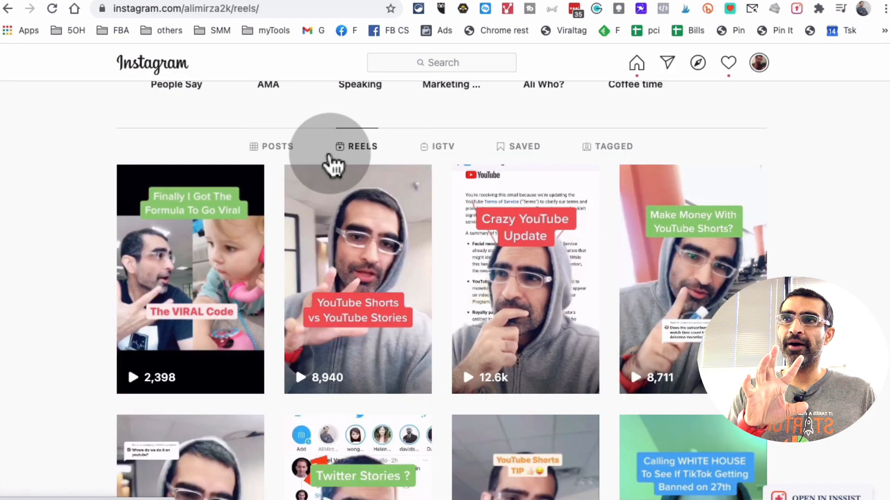
pyautogui.click(277, 146)
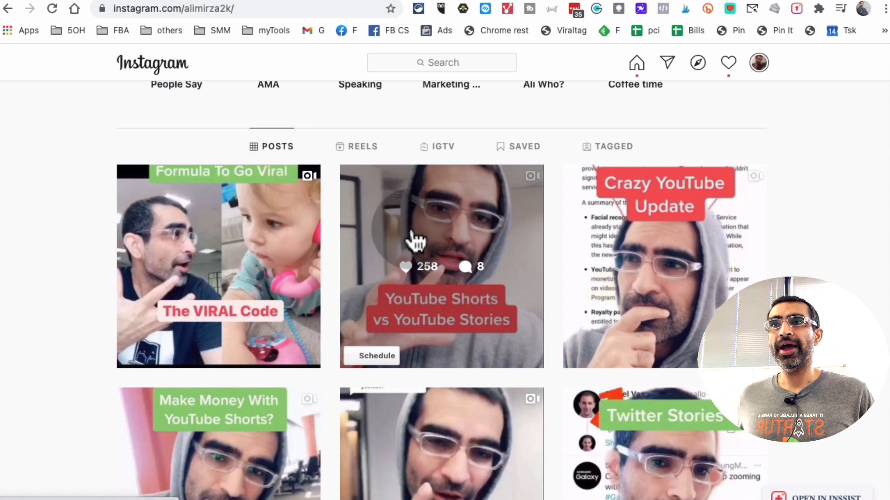
pyautogui.moveTo(357, 176)
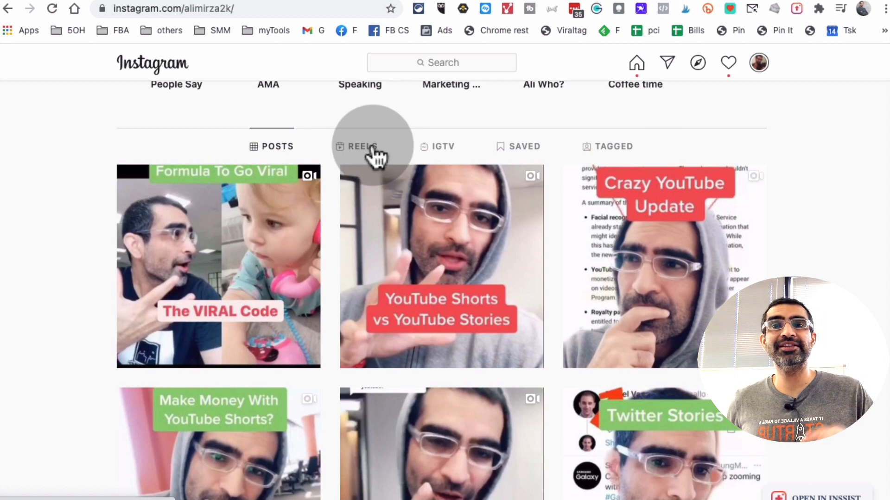
pyautogui.moveTo(347, 230)
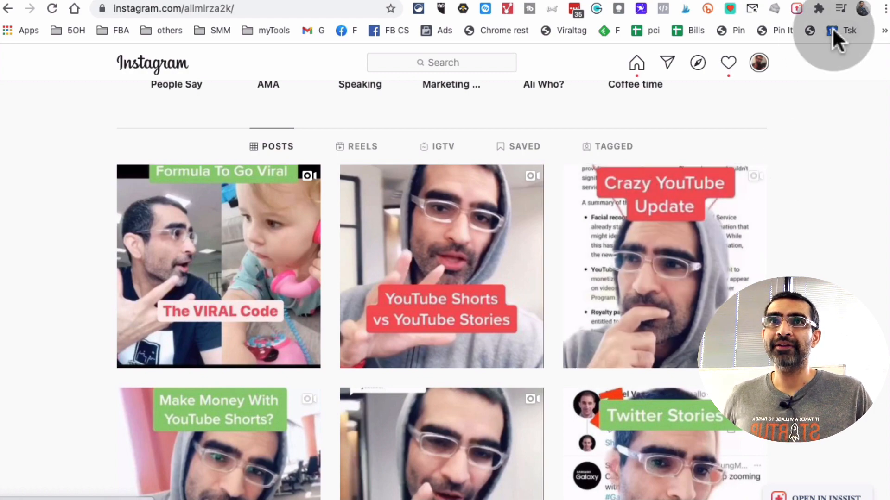
# Open the Crazy YouTube Update post, scroll its hashtag caption, and close it.
pyautogui.click(664, 255)
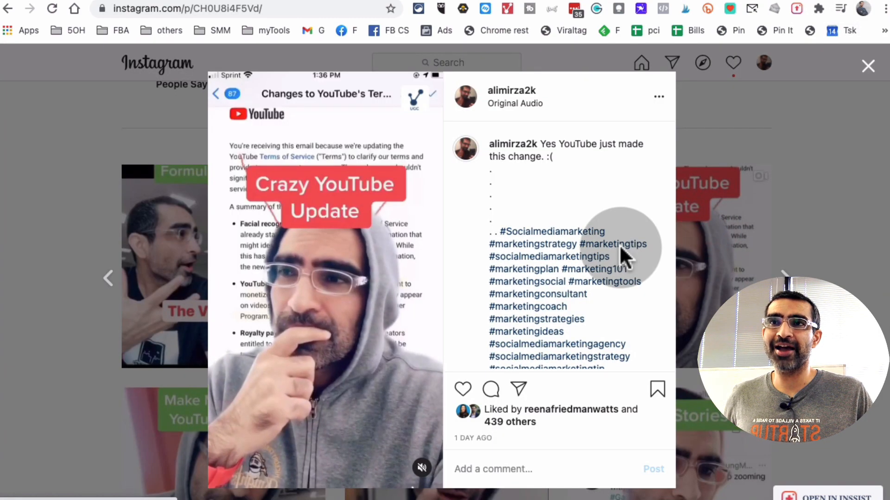
pyautogui.scroll(-3)
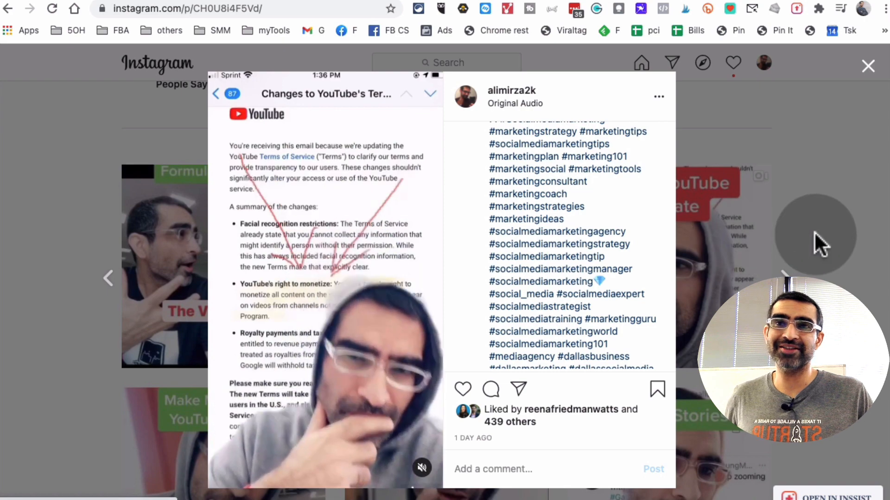
pyautogui.click(868, 66)
pyautogui.write('fli')
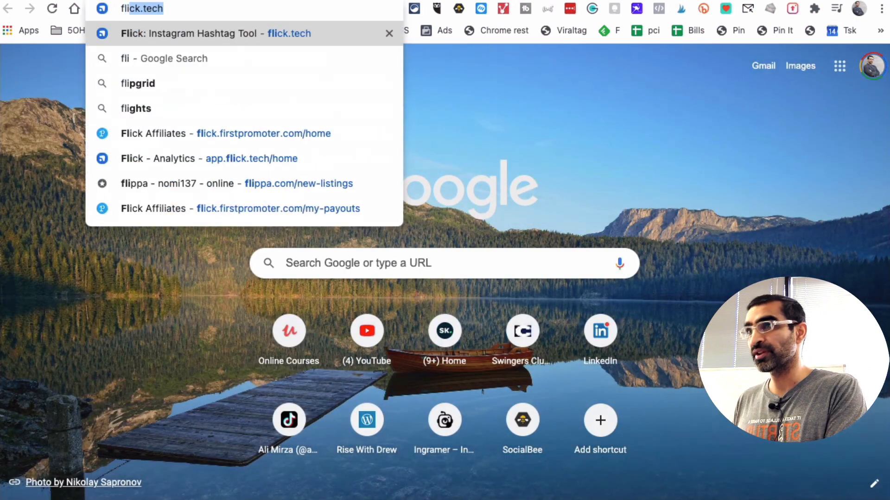
# Go to flick.tech and log in to the Flick app.
pyautogui.click(215, 33)
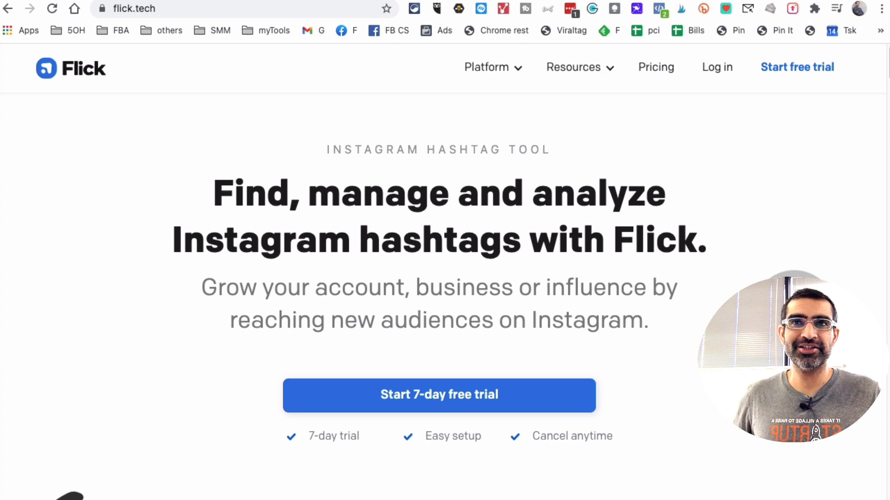
pyautogui.click(716, 67)
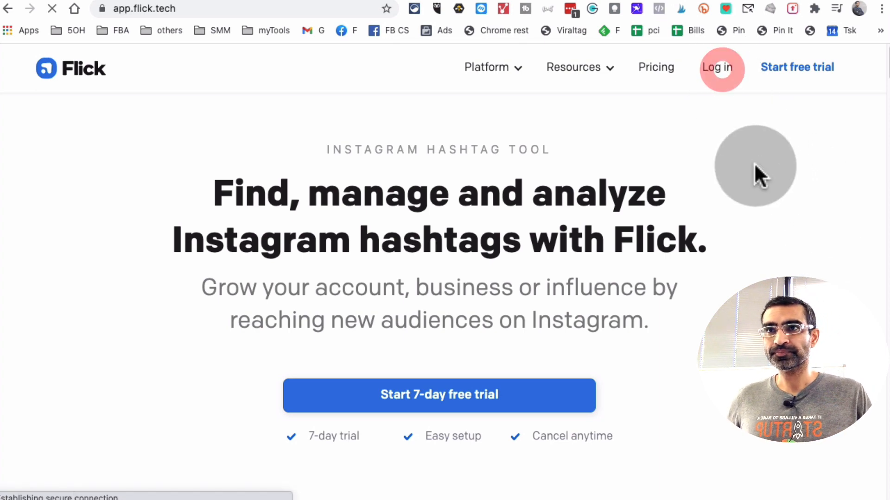
pyautogui.click(721, 66)
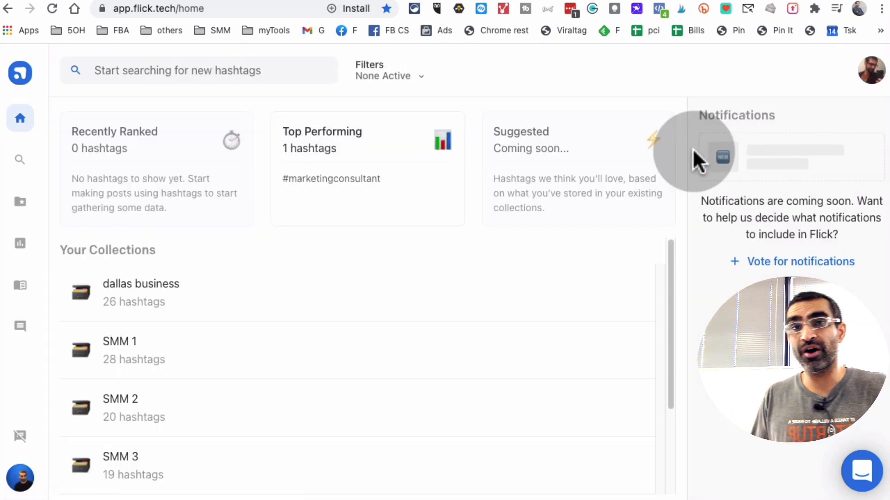
pyautogui.moveTo(755, 187)
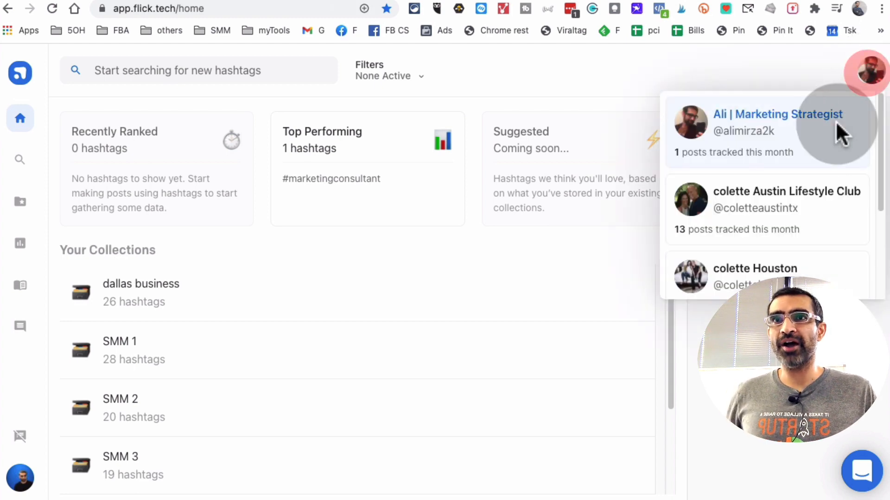
# Select the first tracked Instagram account and go to Flick's hashtag search page.
pyautogui.click(865, 70)
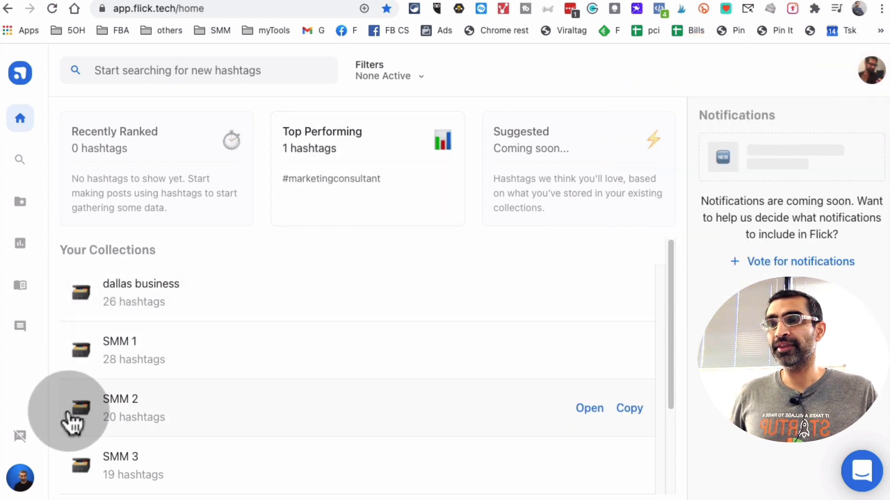
pyautogui.click(19, 159)
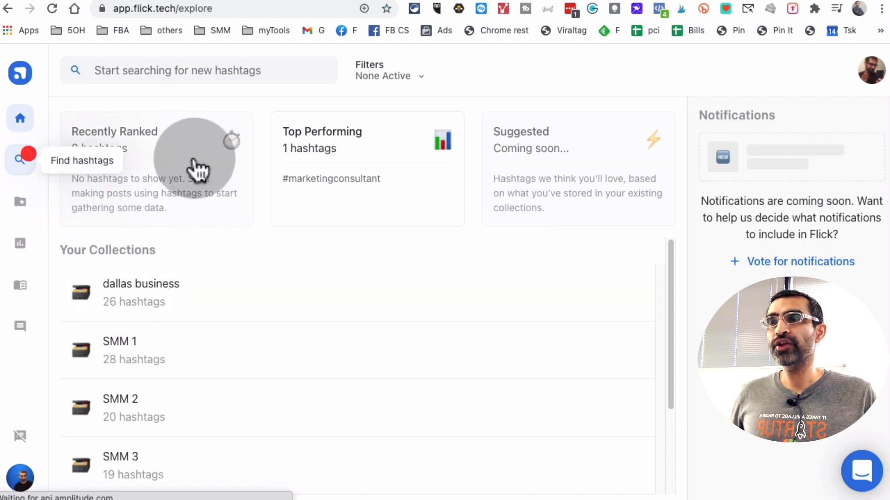
pyautogui.click(19, 159)
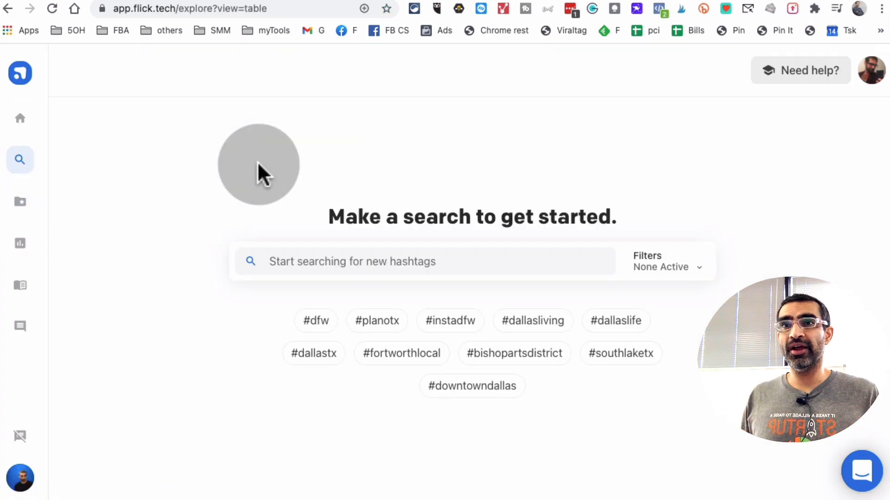
# Search for #socialmedia and pick it as the best match.
pyautogui.click(360, 261)
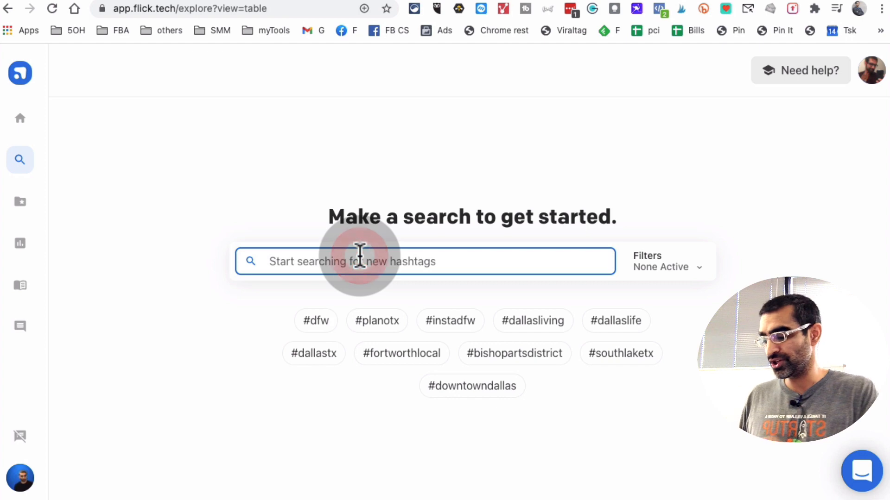
pyautogui.write('#social')
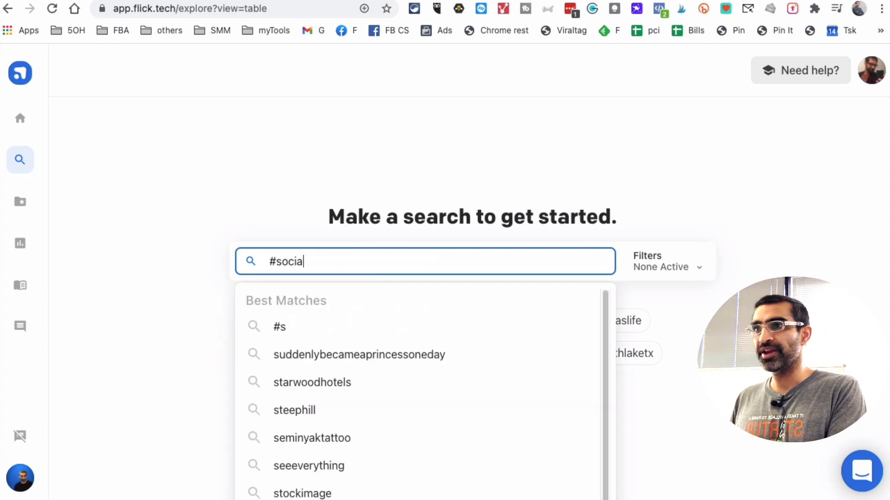
pyautogui.write('lmedia')
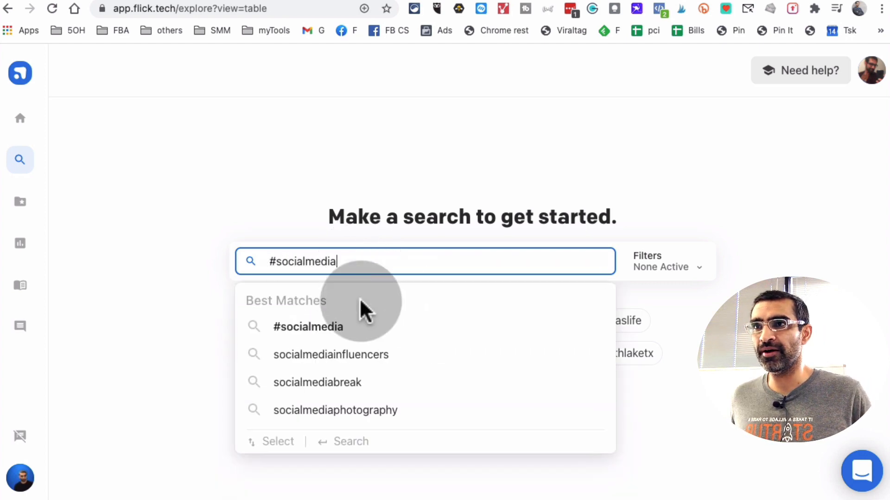
pyautogui.click(308, 326)
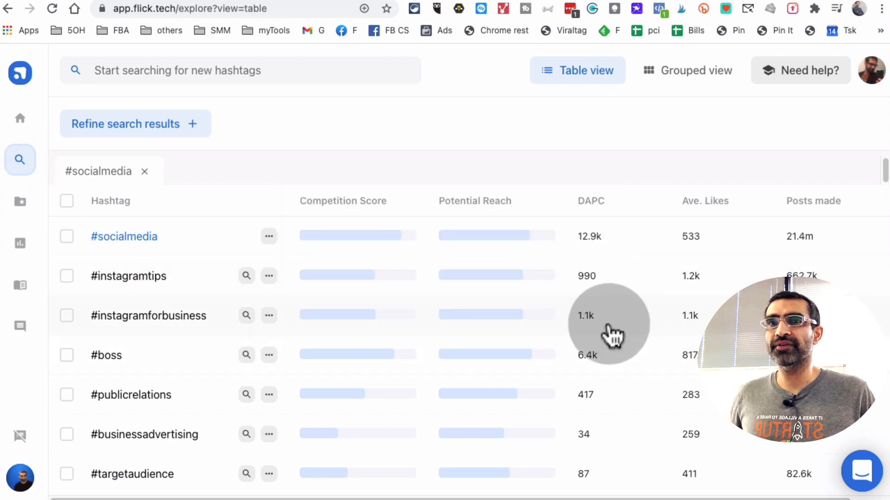
pyautogui.moveTo(119, 114)
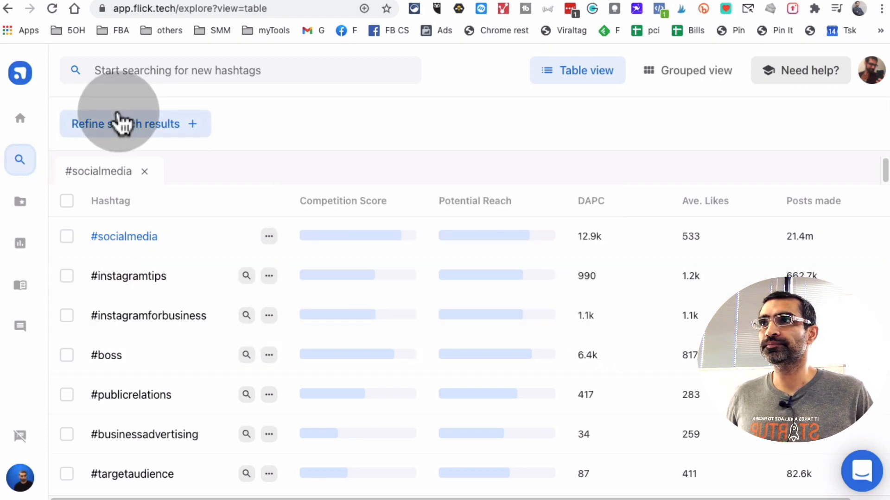
pyautogui.click(20, 118)
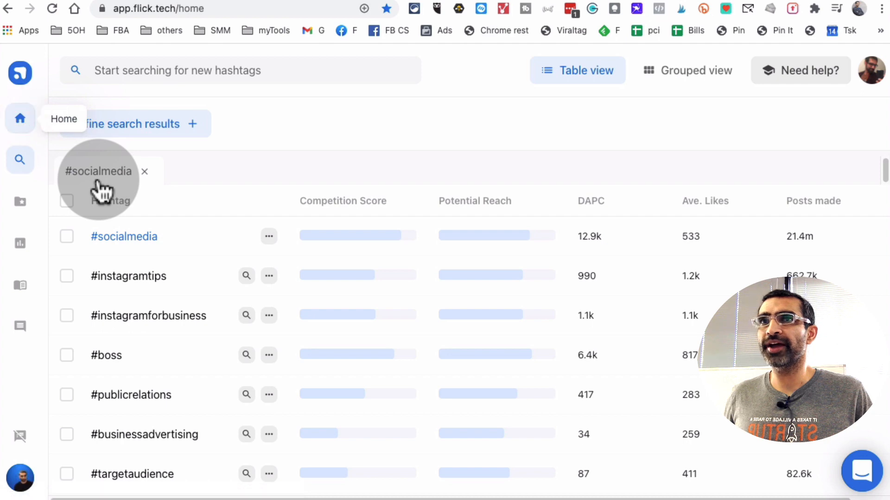
pyautogui.click(19, 159)
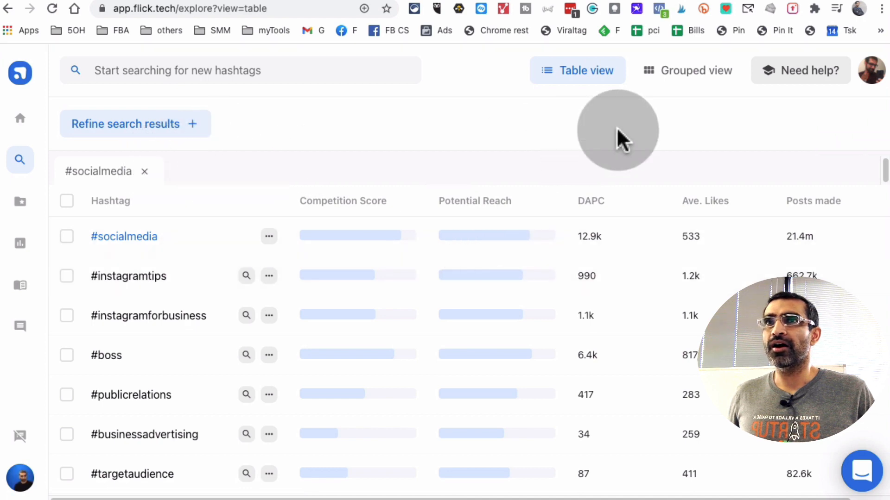
pyautogui.click(240, 70)
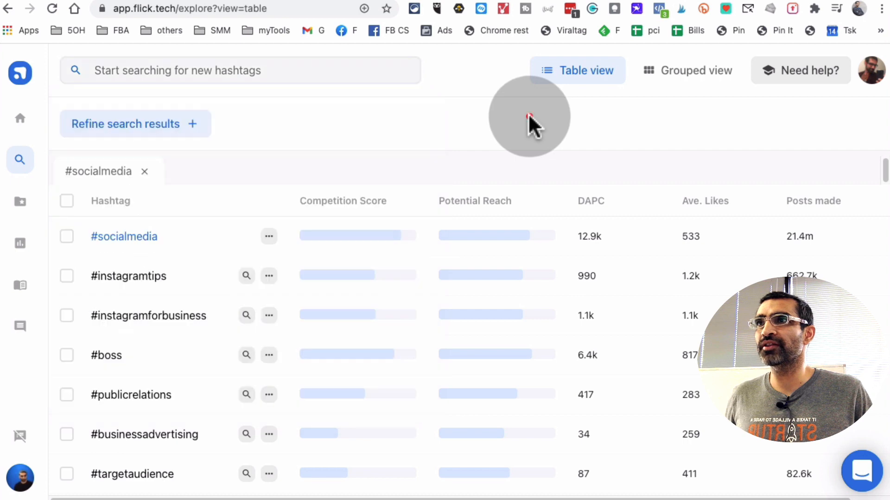
pyautogui.click(126, 123)
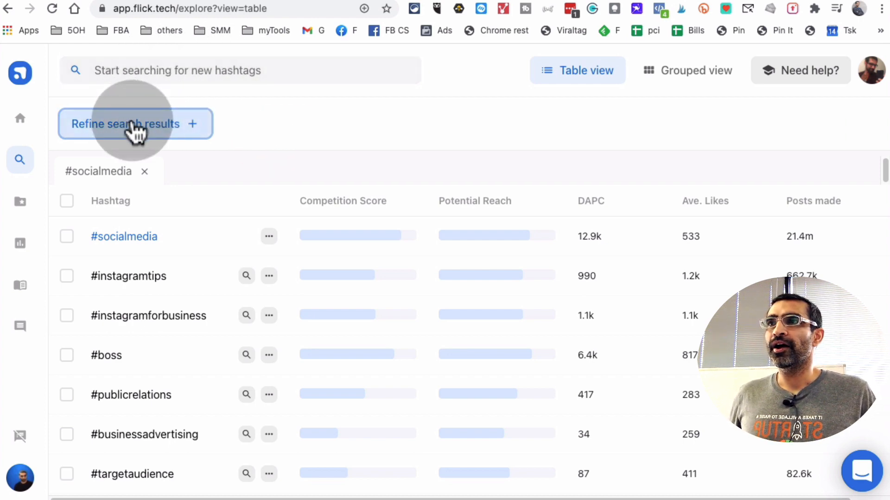
# Apply Smart Filters (total posts 5k–563k, average likes 0–625), then glance at the Instagram profile tab.
pyautogui.click(135, 124)
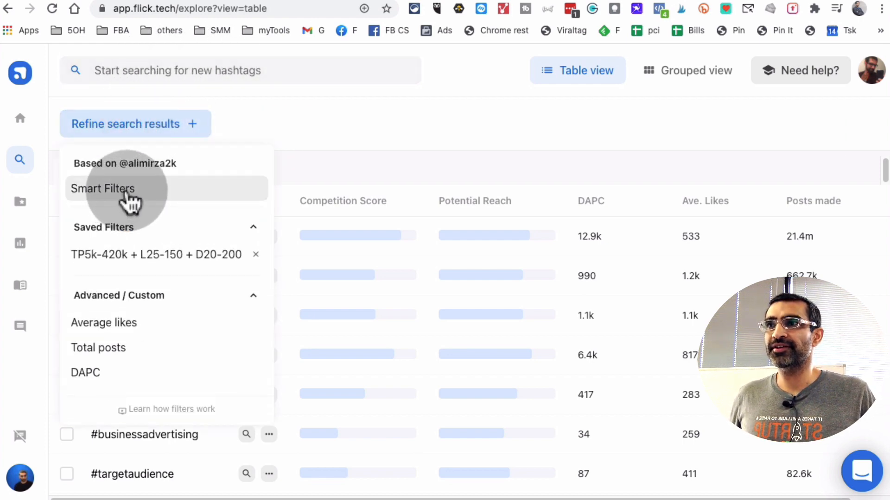
pyautogui.click(103, 189)
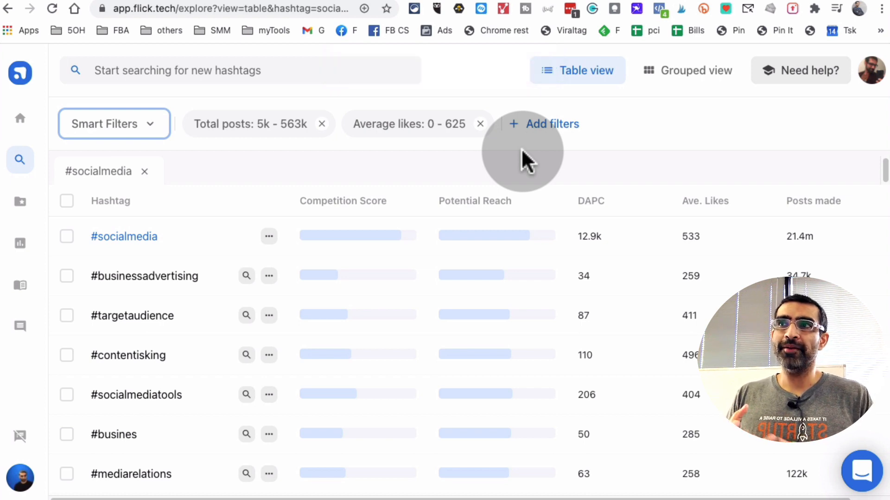
pyautogui.moveTo(199, 91)
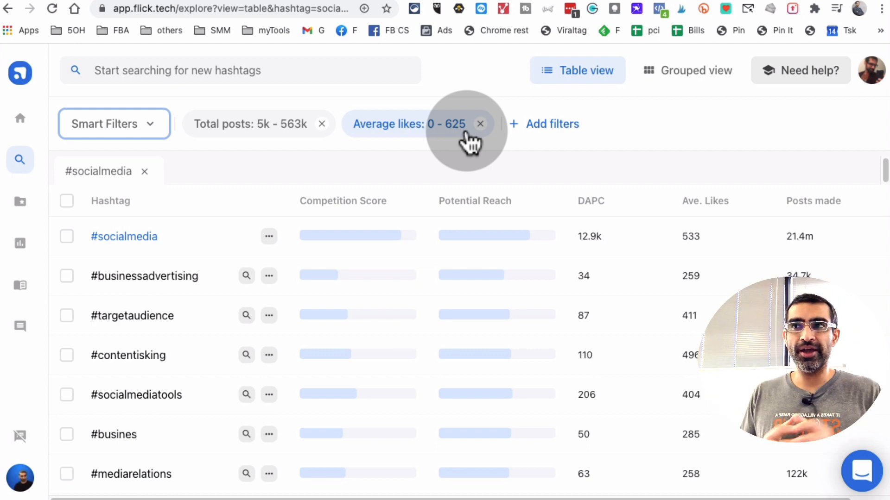
pyautogui.moveTo(567, 278)
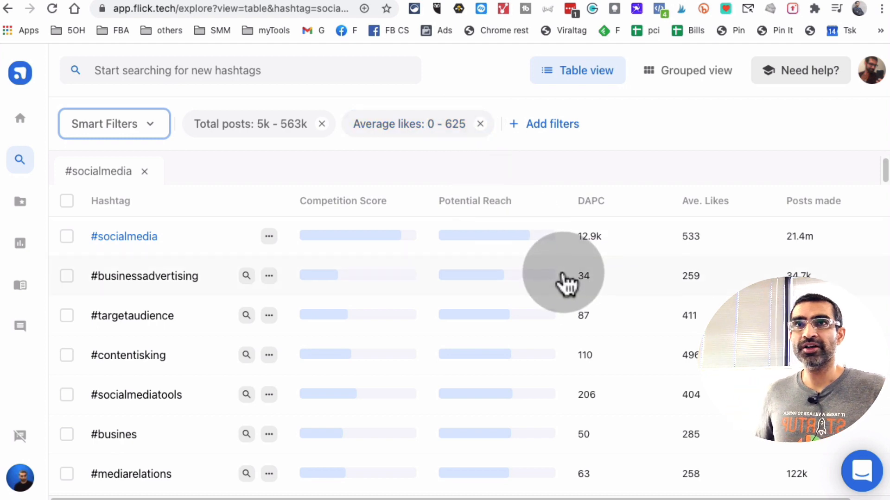
pyautogui.click(176, 8)
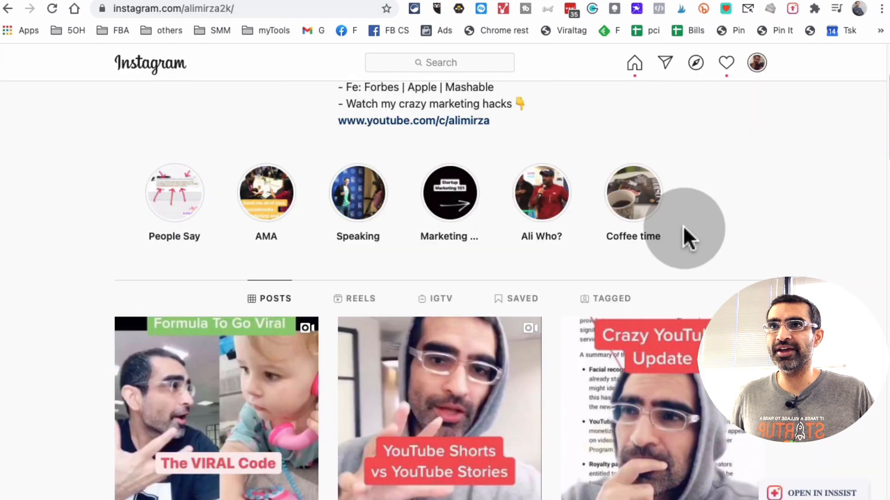
pyautogui.scroll(3)
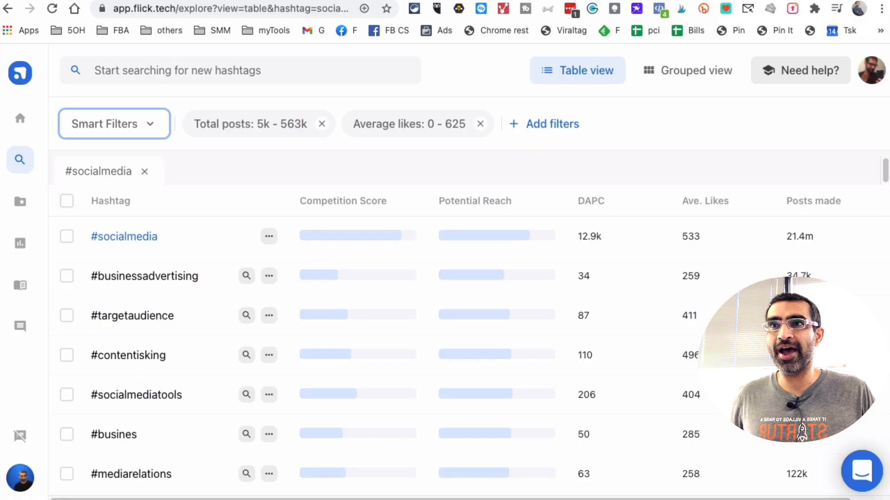
pyautogui.moveTo(624, 238)
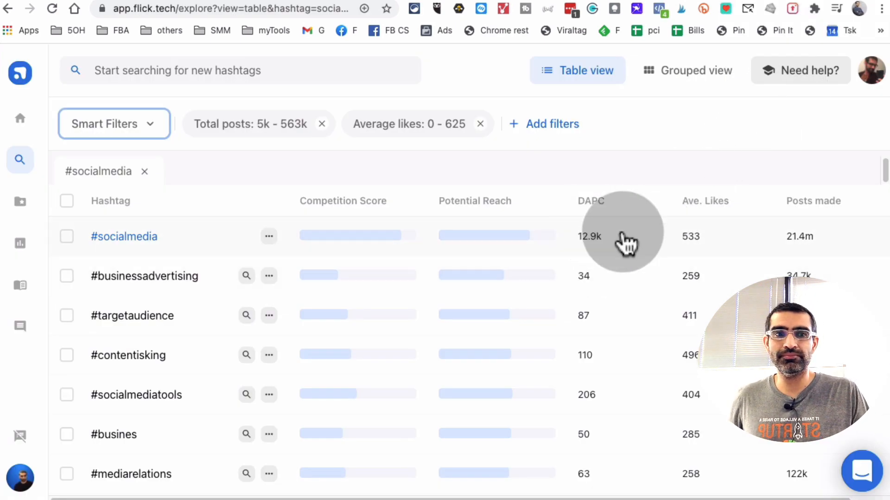
pyautogui.moveTo(840, 244)
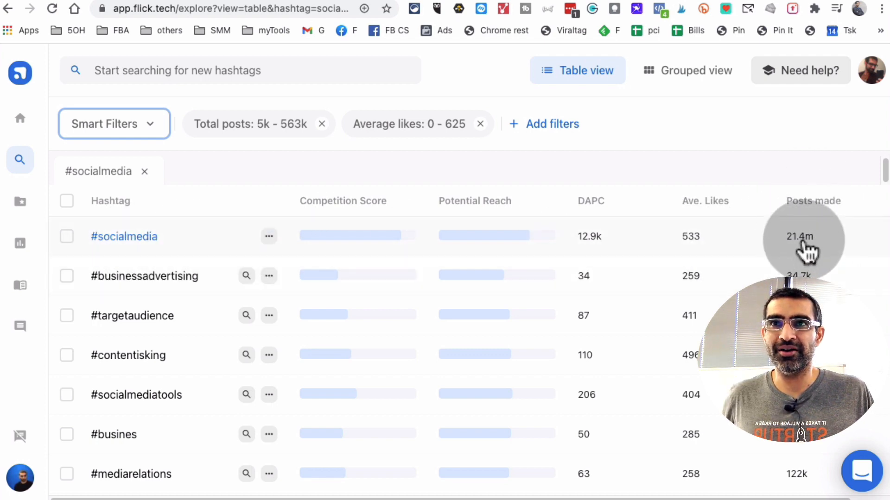
pyautogui.moveTo(591, 201)
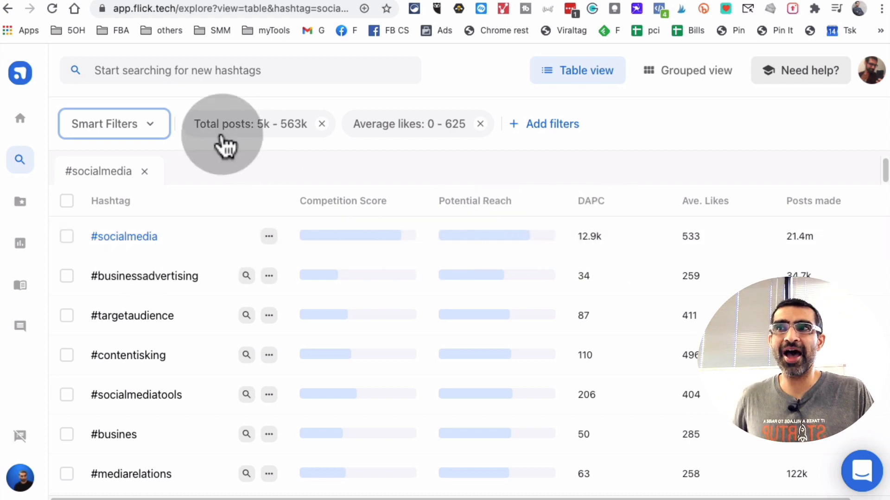
pyautogui.moveTo(187, 237)
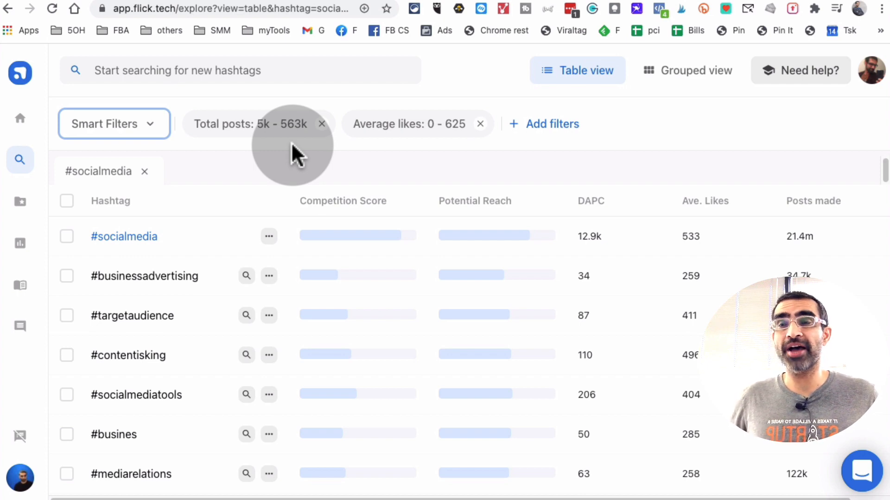
pyautogui.moveTo(21, 202)
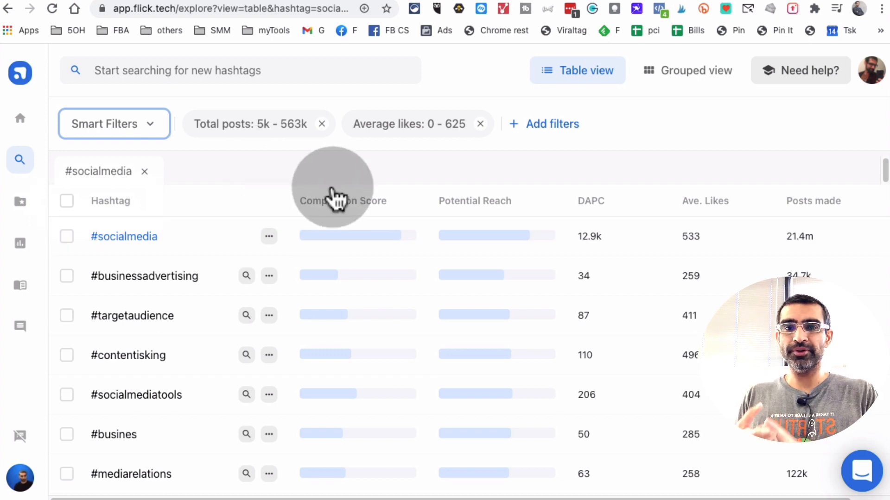
pyautogui.moveTo(338, 199)
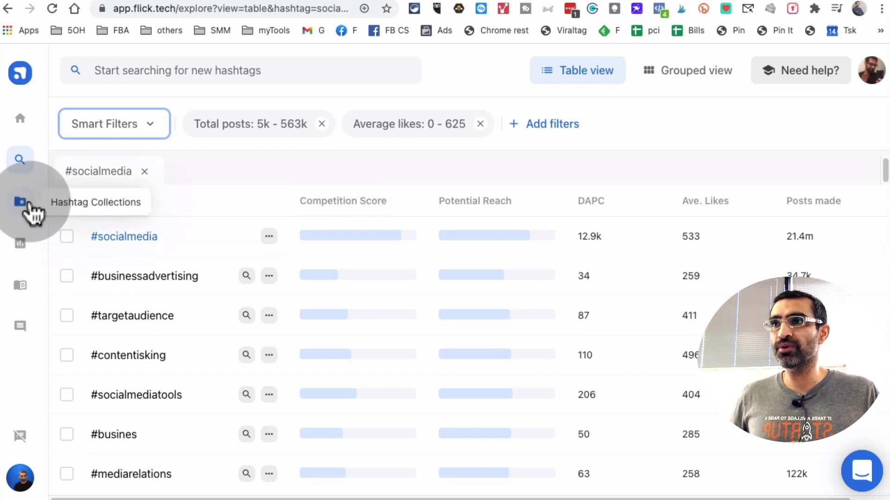
# Open Hashtag Collections and view the dallas business collection's hashtags.
pyautogui.click(20, 202)
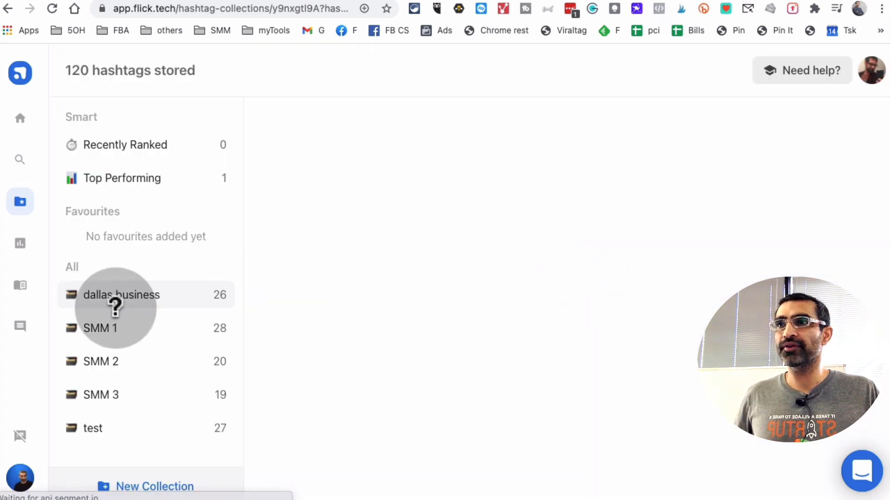
pyautogui.click(121, 295)
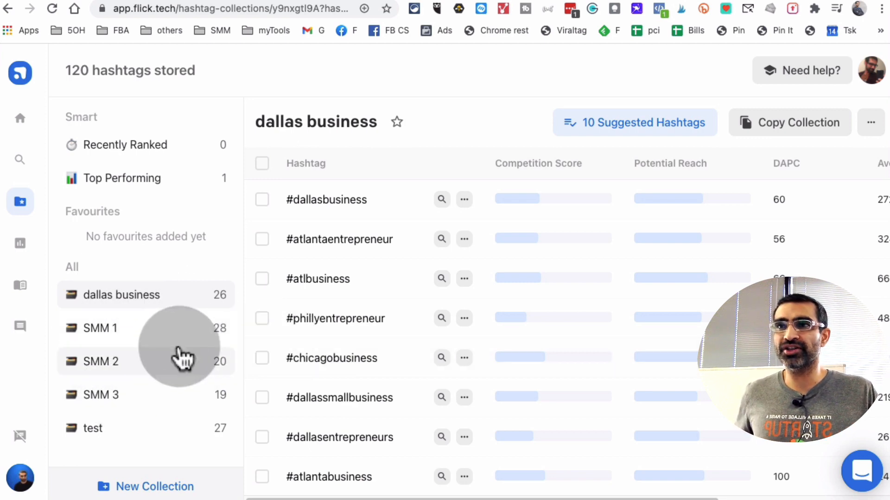
pyautogui.moveTo(20, 244)
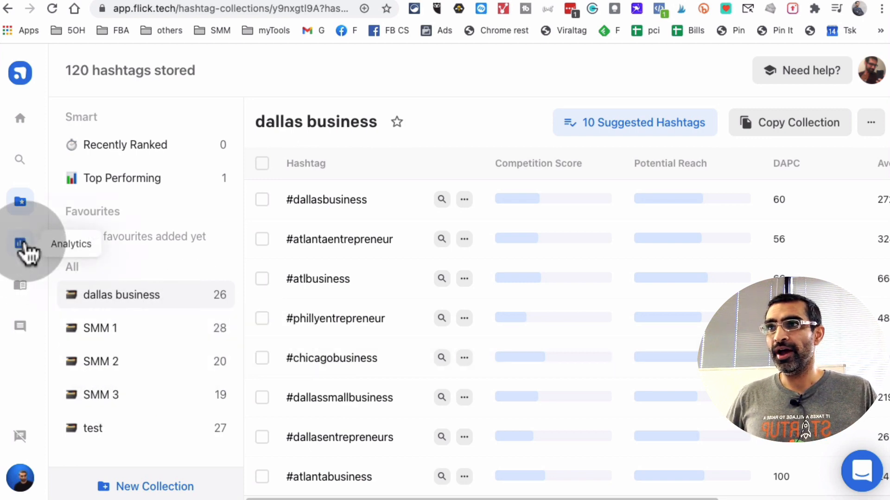
# Browse per-post reach, impressions and likes under Analytics Content, then go back to the home dashboard.
pyautogui.click(20, 244)
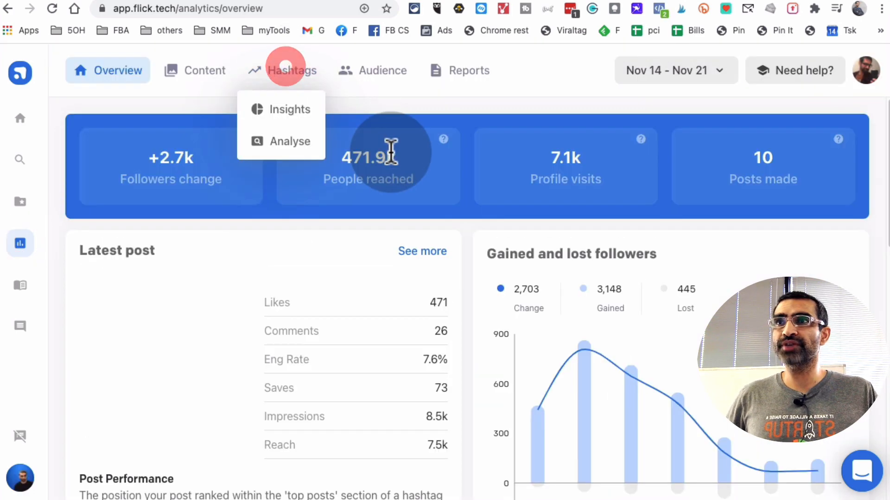
pyautogui.click(194, 71)
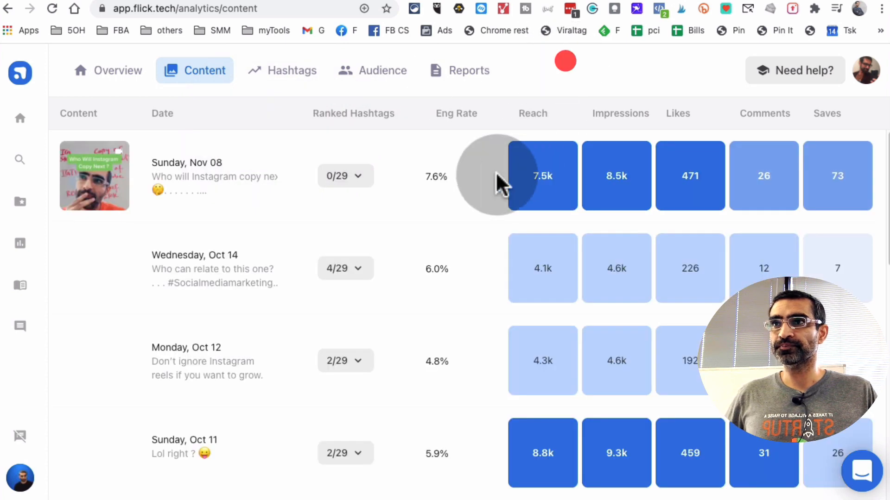
pyautogui.scroll(-3)
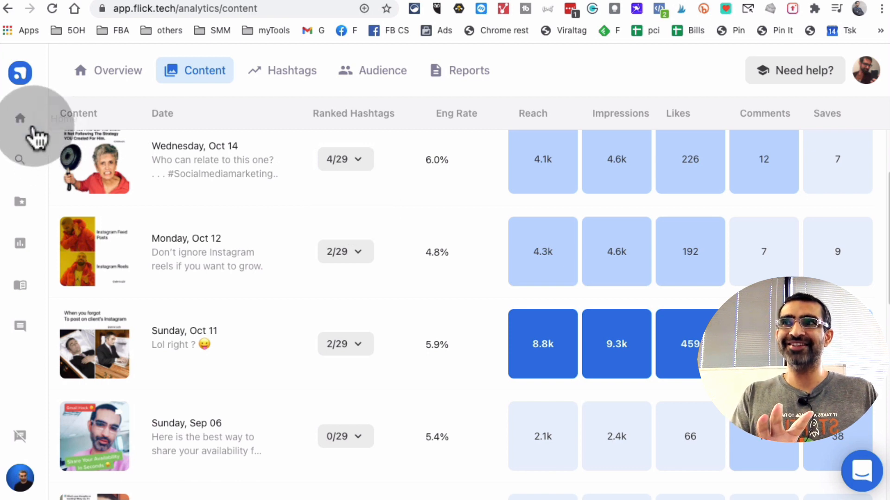
pyautogui.click(20, 118)
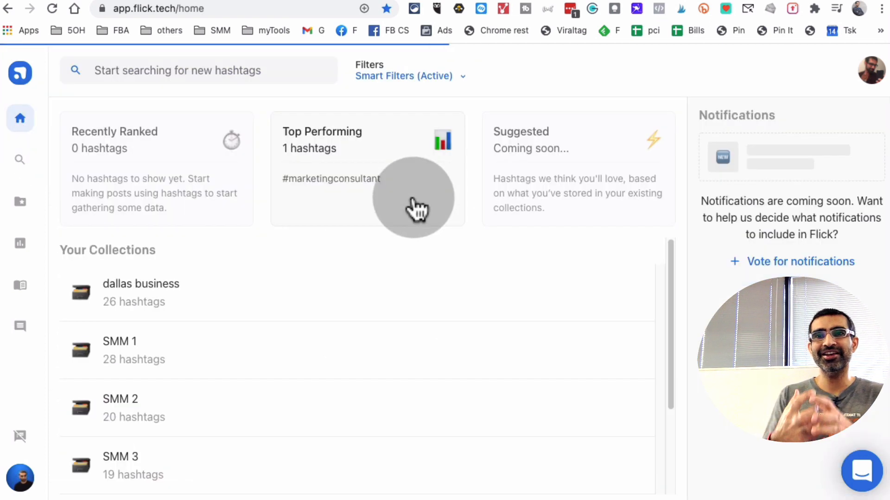